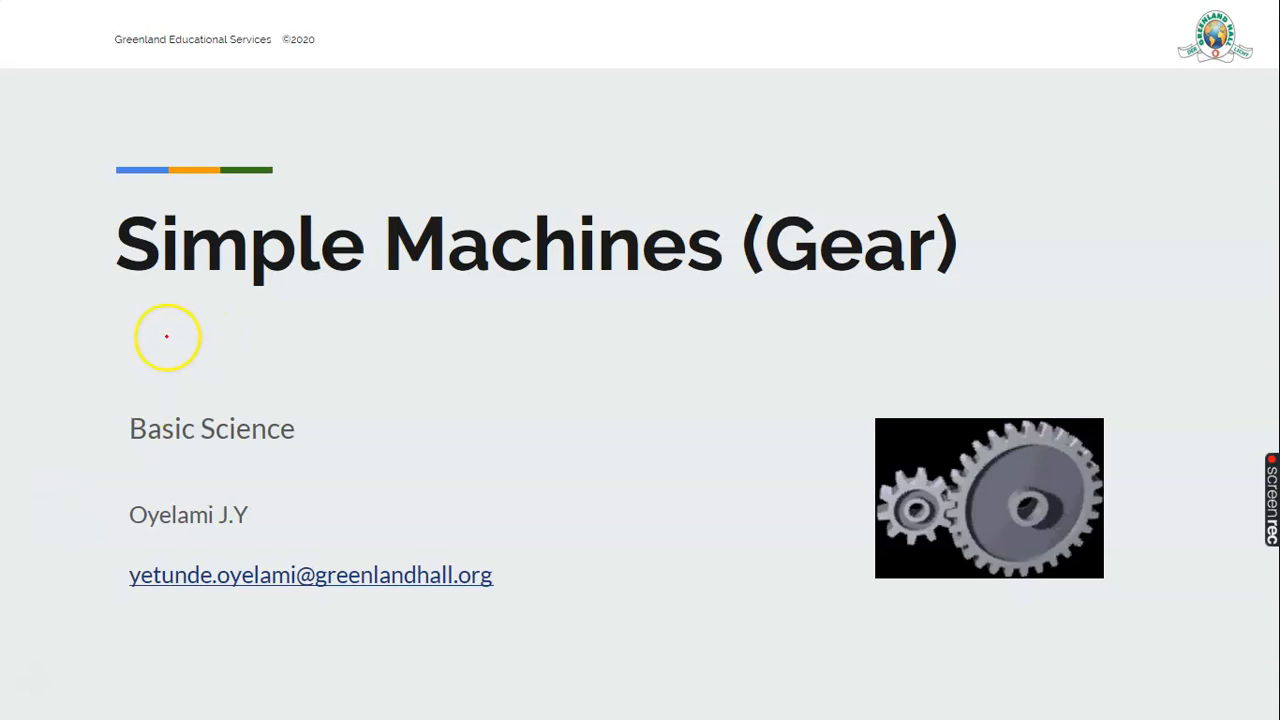
pyautogui.moveTo(698, 277)
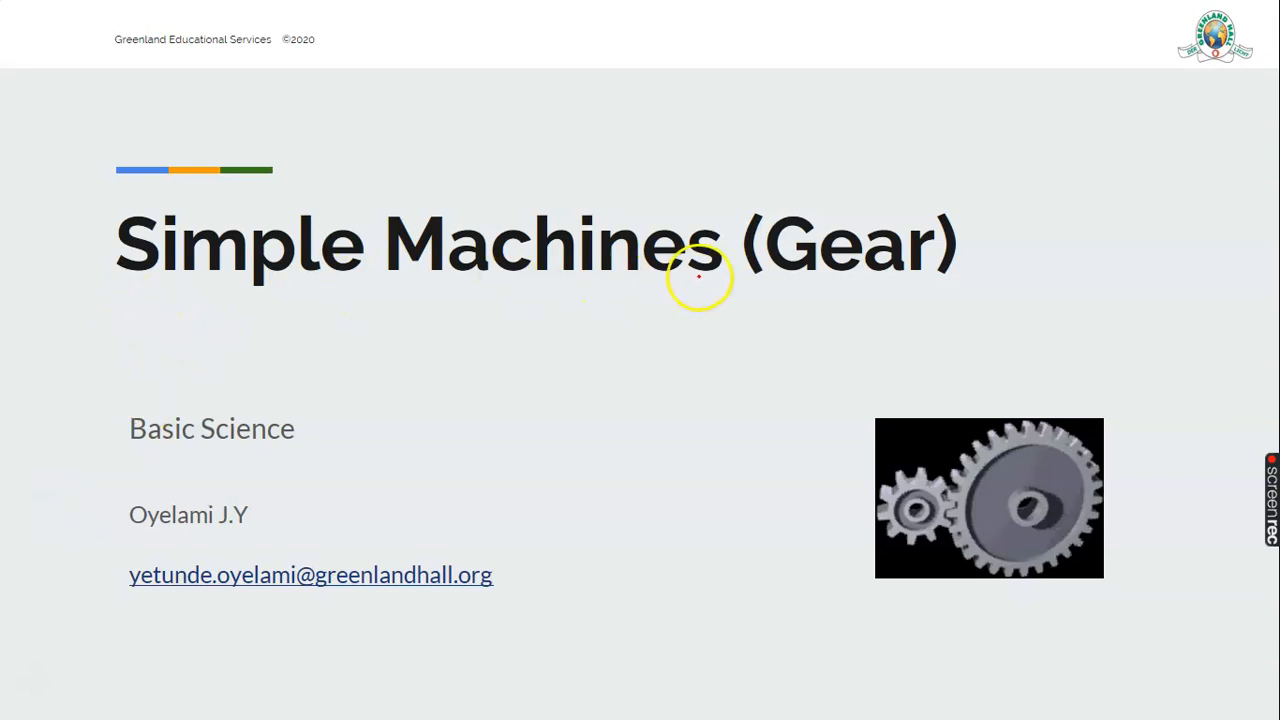
pyautogui.moveTo(755, 220)
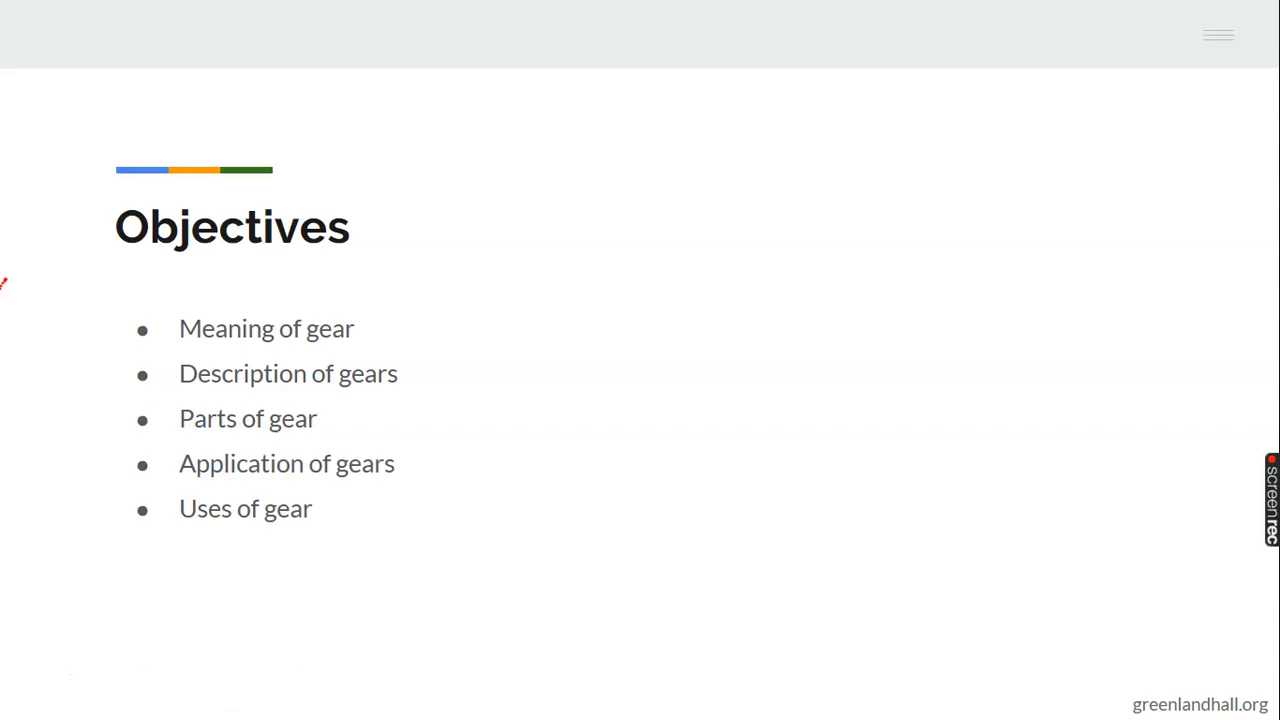
pyautogui.click(805, 58)
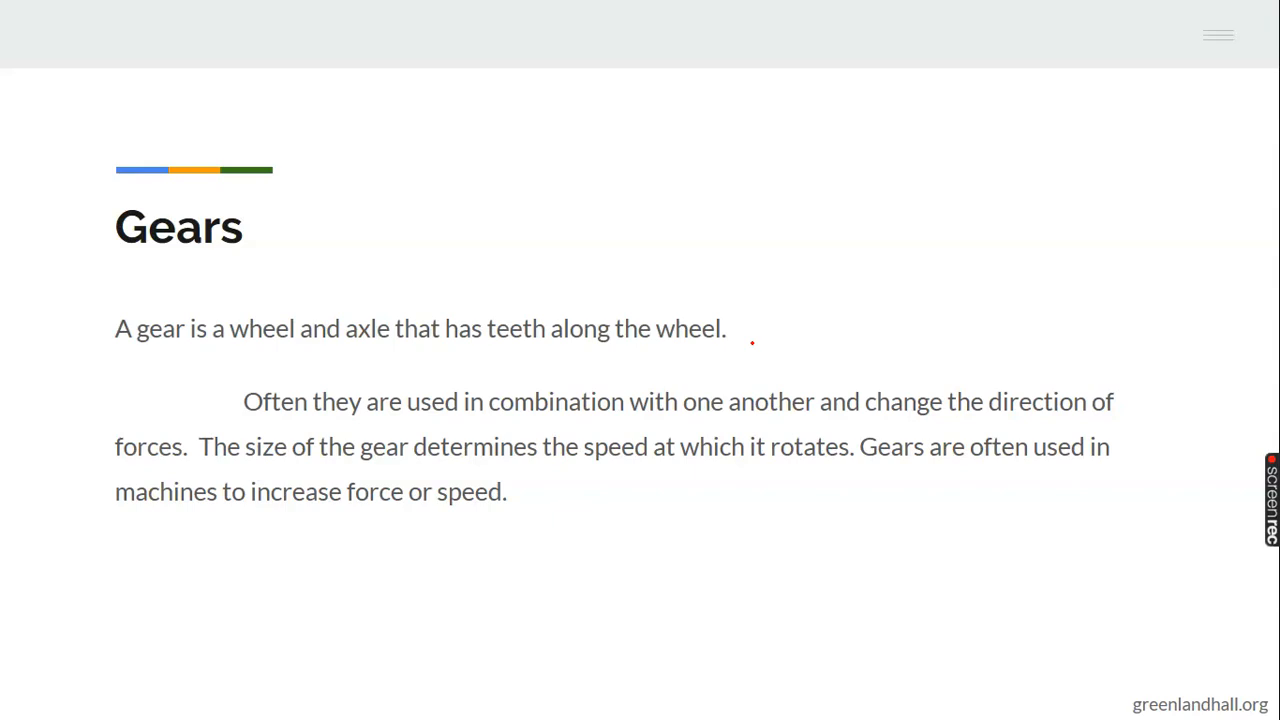
pyautogui.moveTo(358, 349)
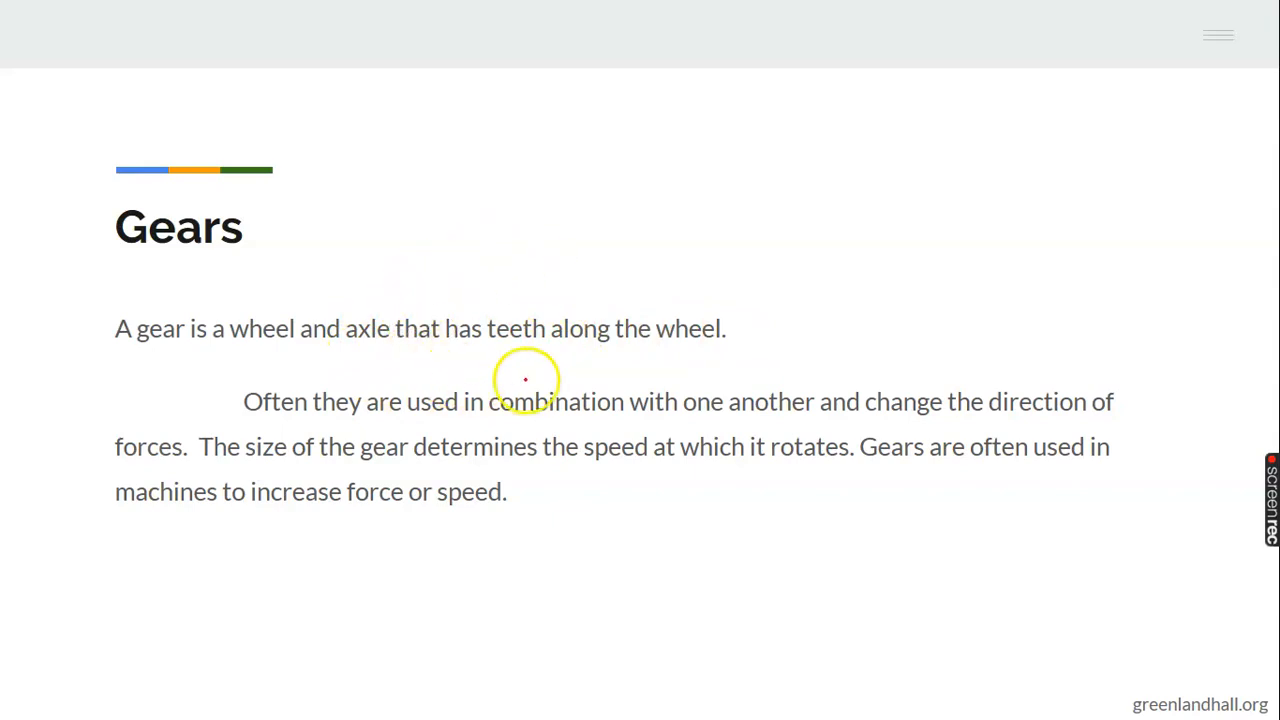
pyautogui.moveTo(519, 341)
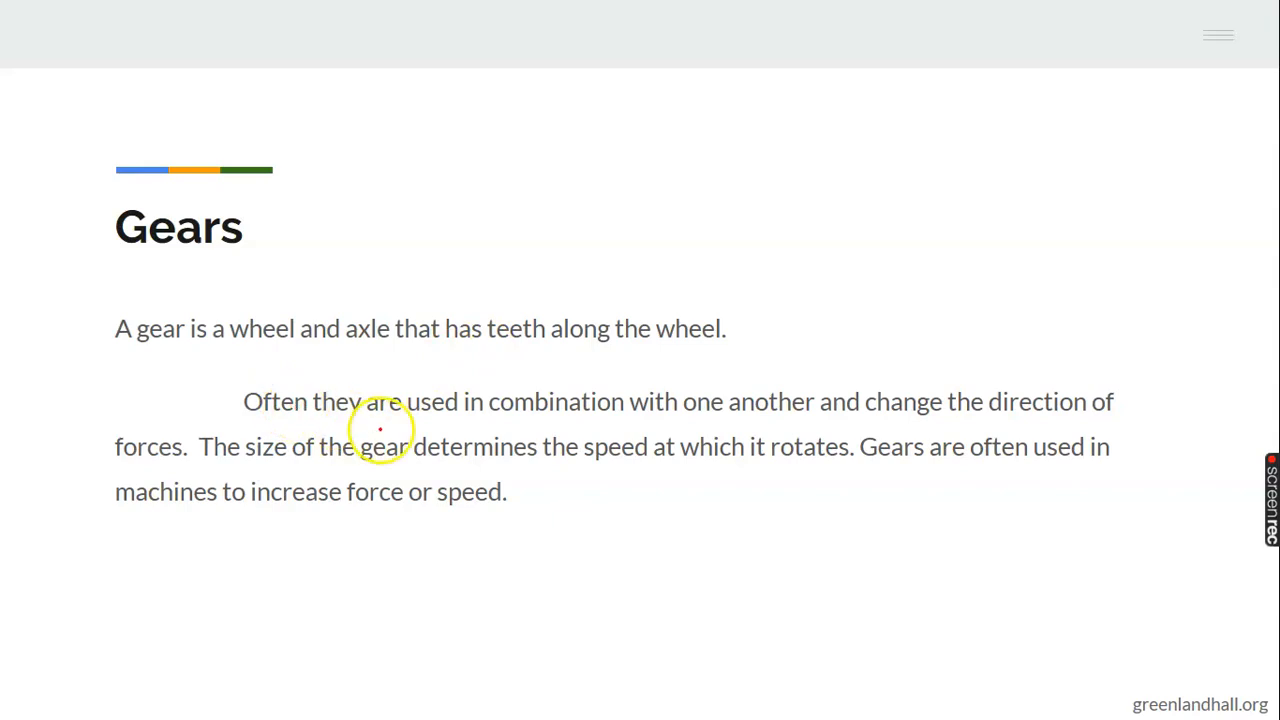
pyautogui.moveTo(725, 446)
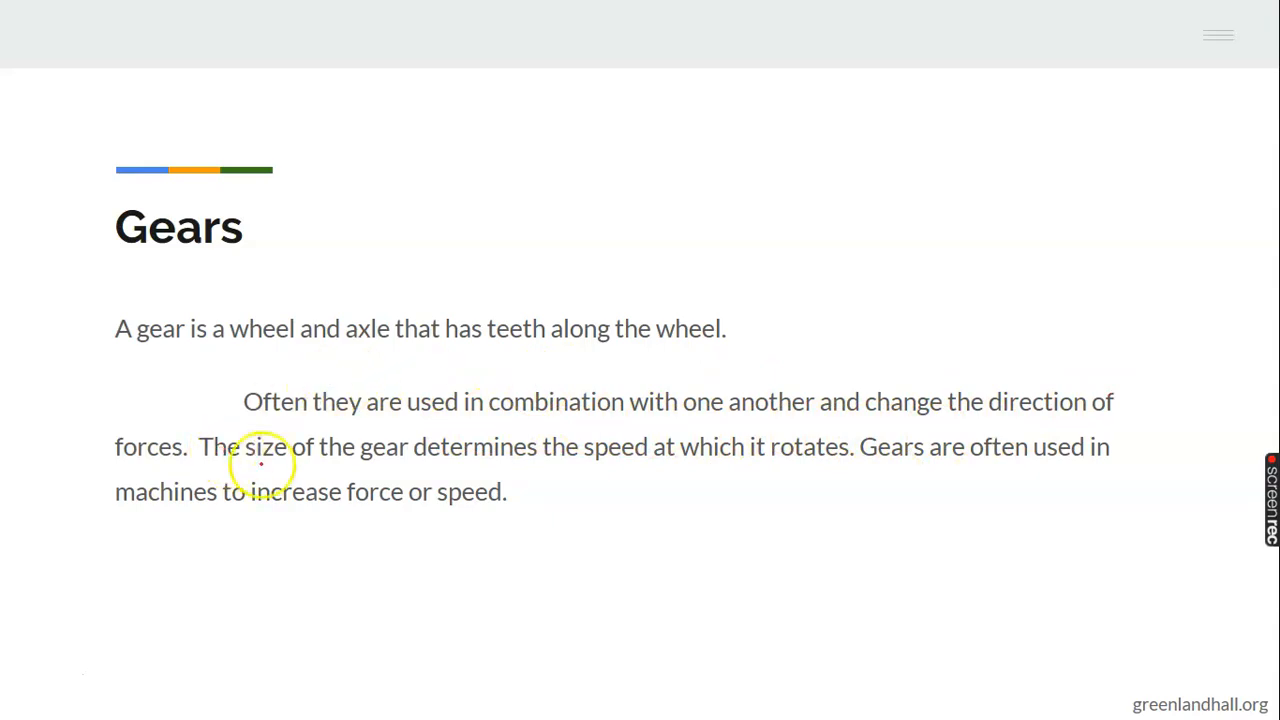
pyautogui.moveTo(585, 470)
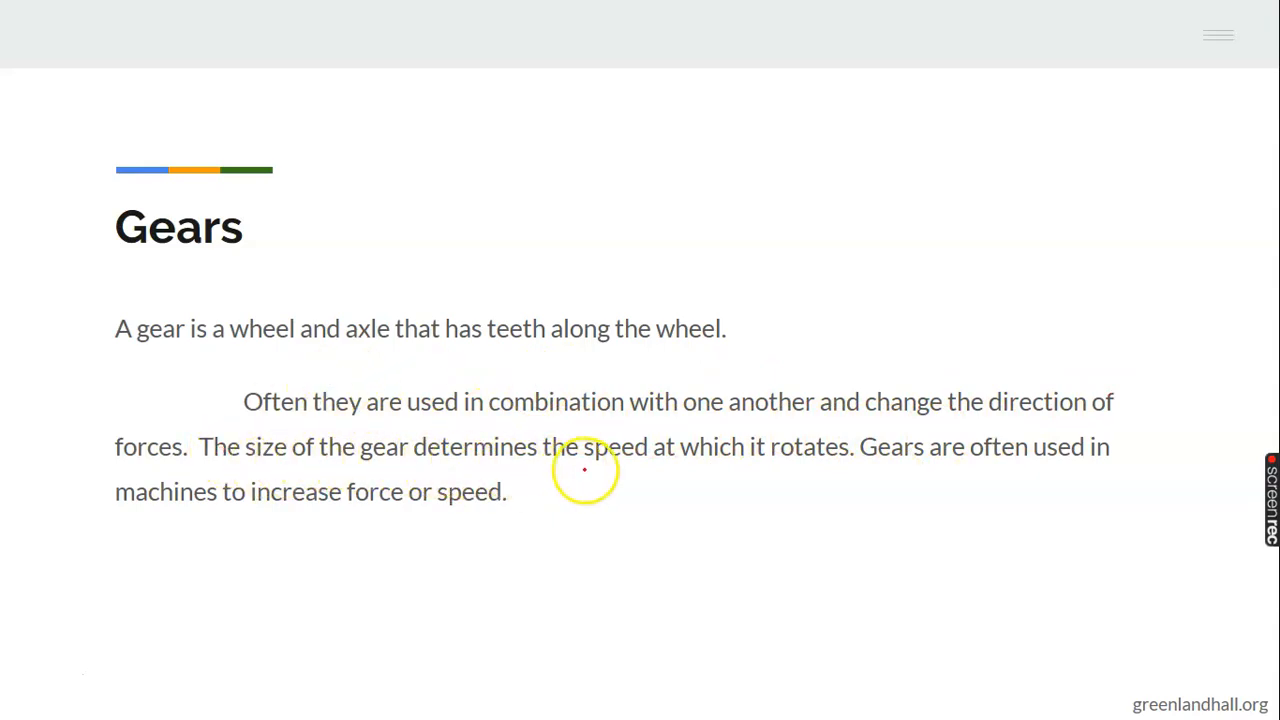
pyautogui.moveTo(843, 471)
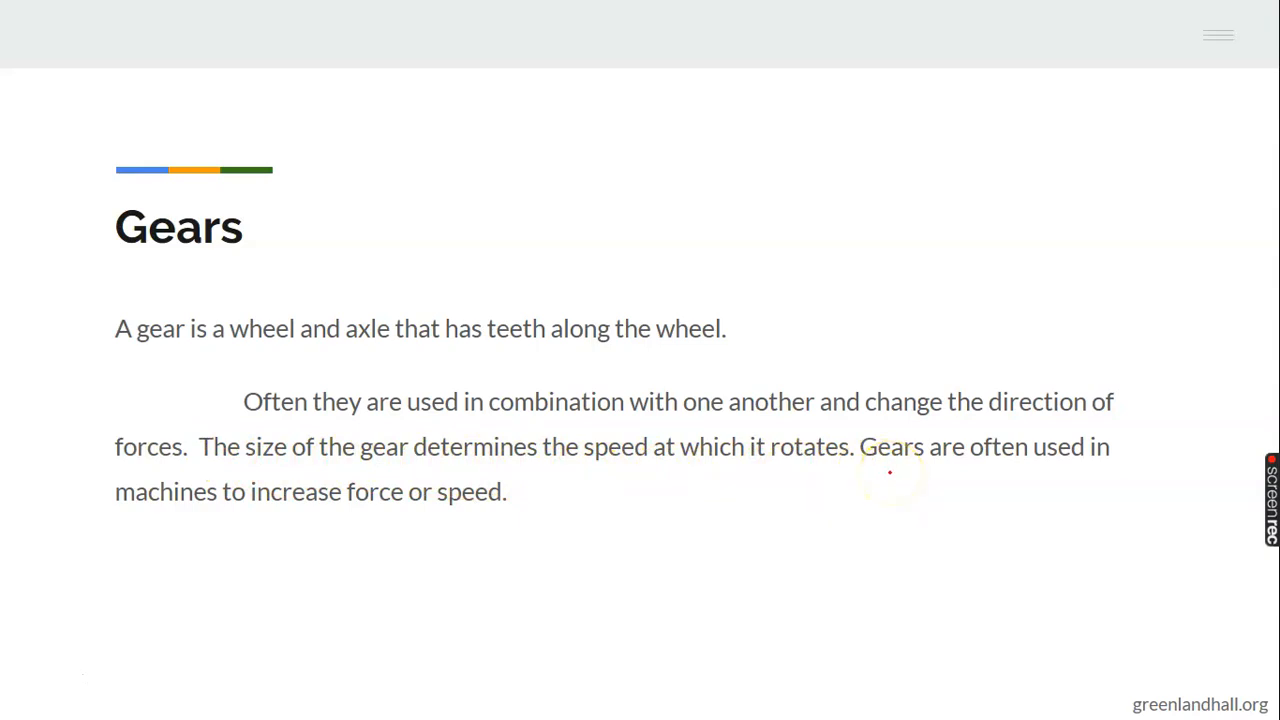
pyautogui.moveTo(1048, 470)
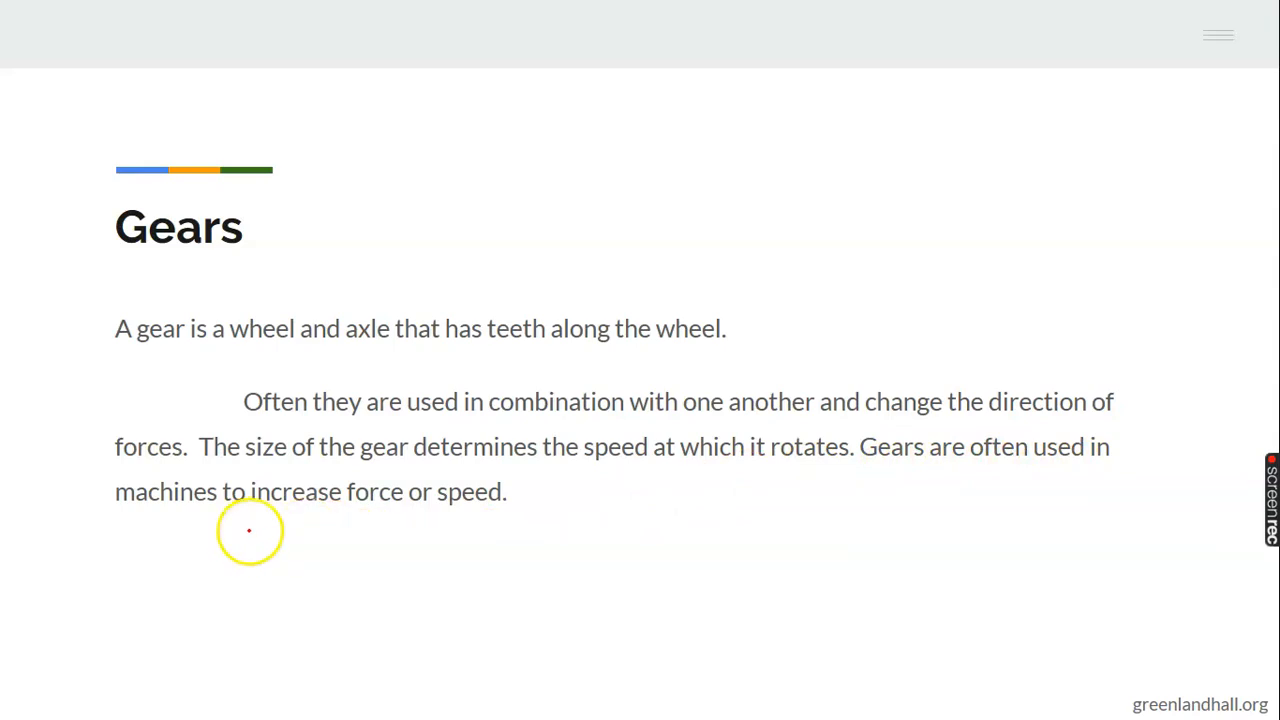
pyautogui.moveTo(343, 526)
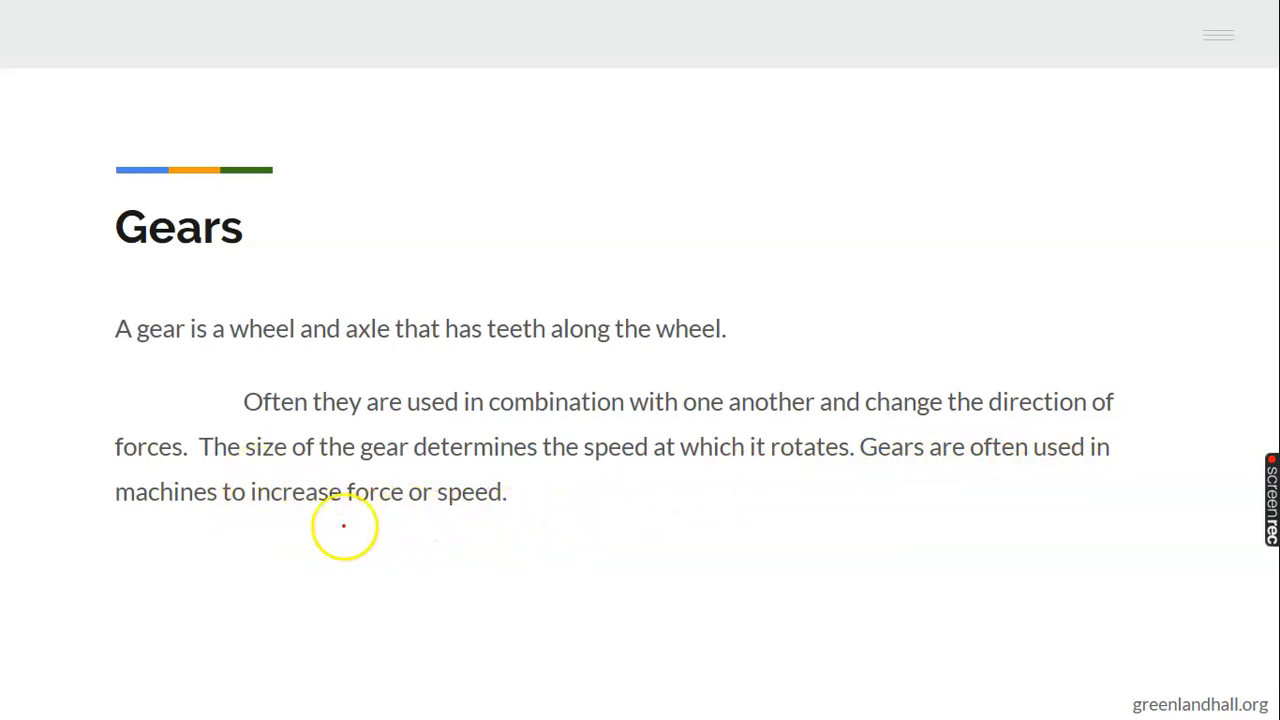
pyautogui.moveTo(557, 516)
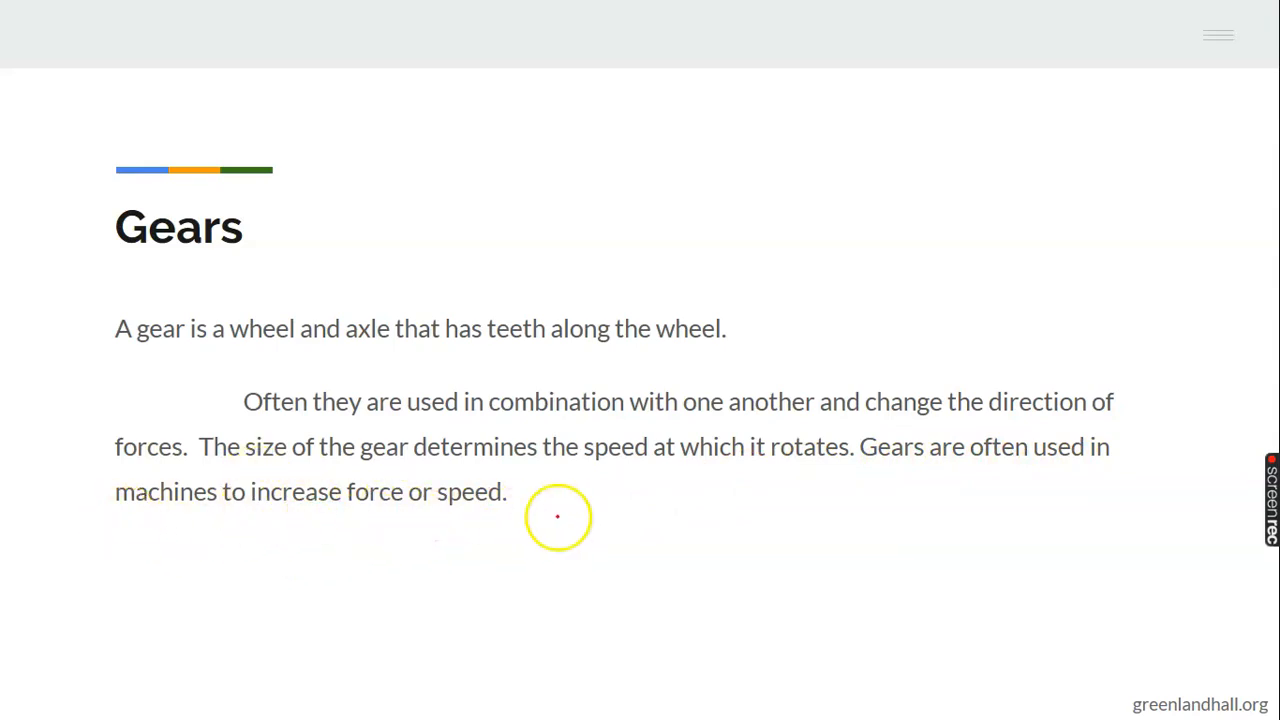
pyautogui.moveTo(143, 520)
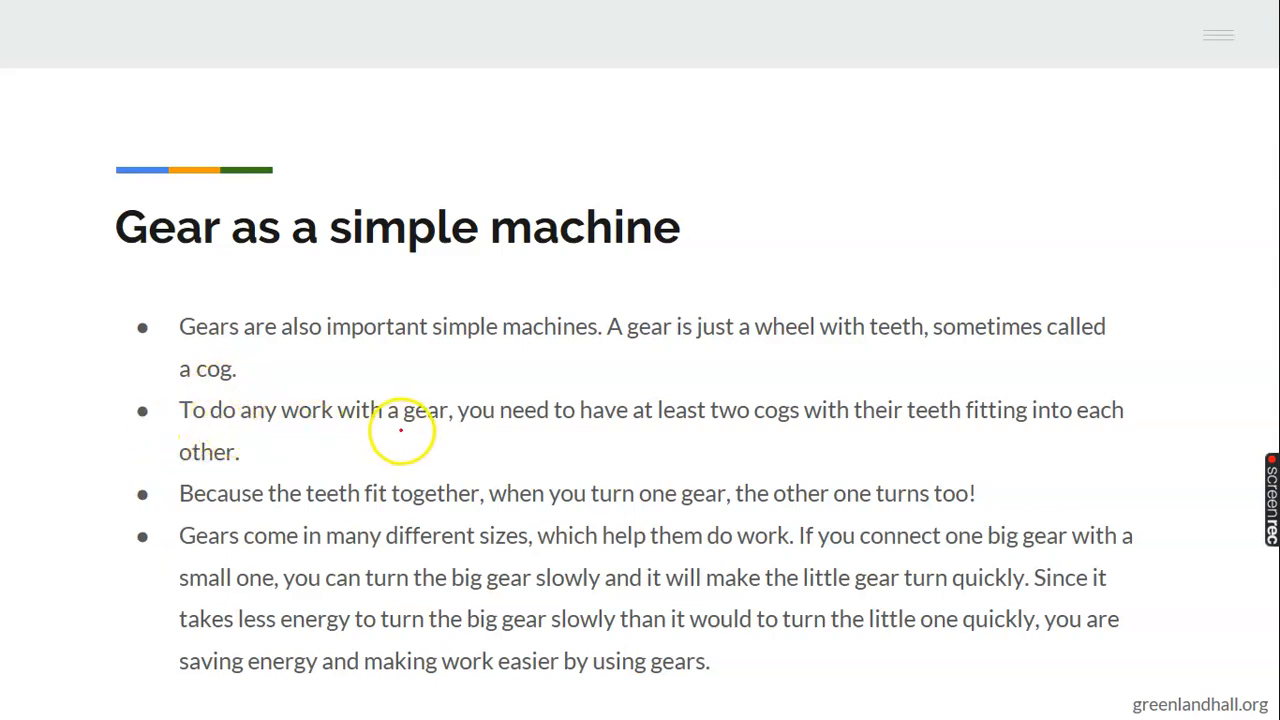
pyautogui.moveTo(610, 435)
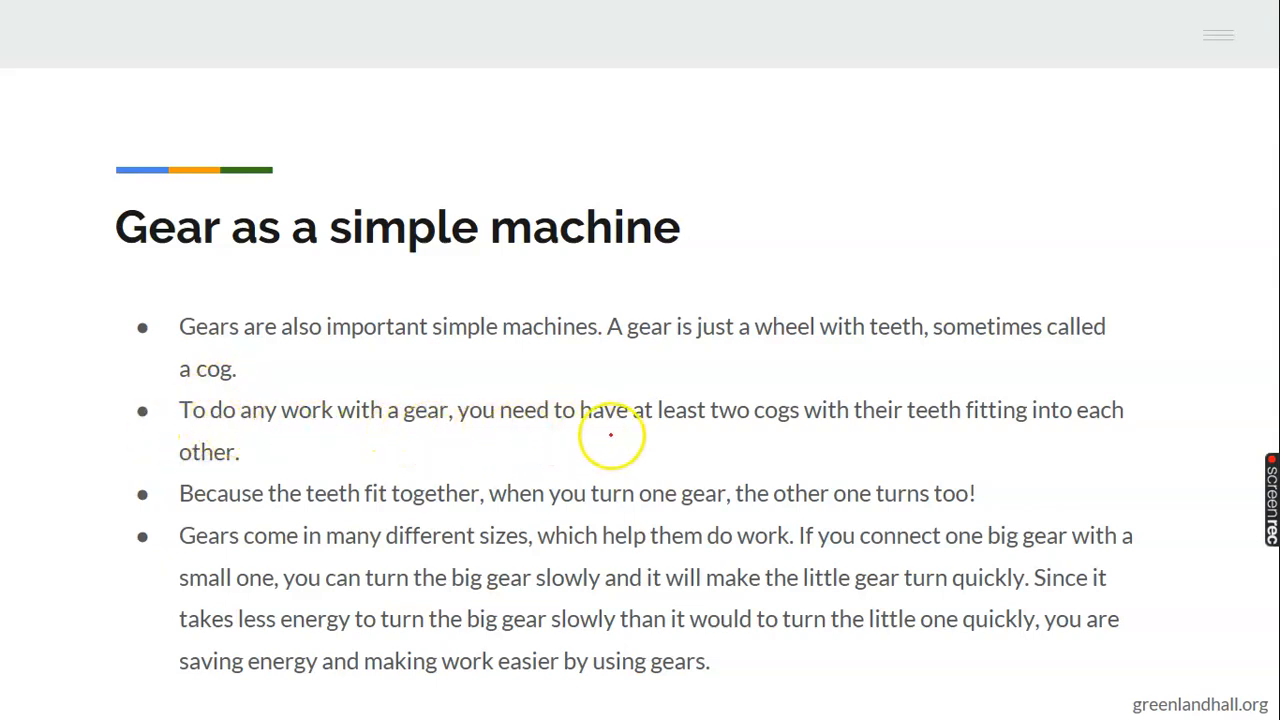
pyautogui.moveTo(728, 431)
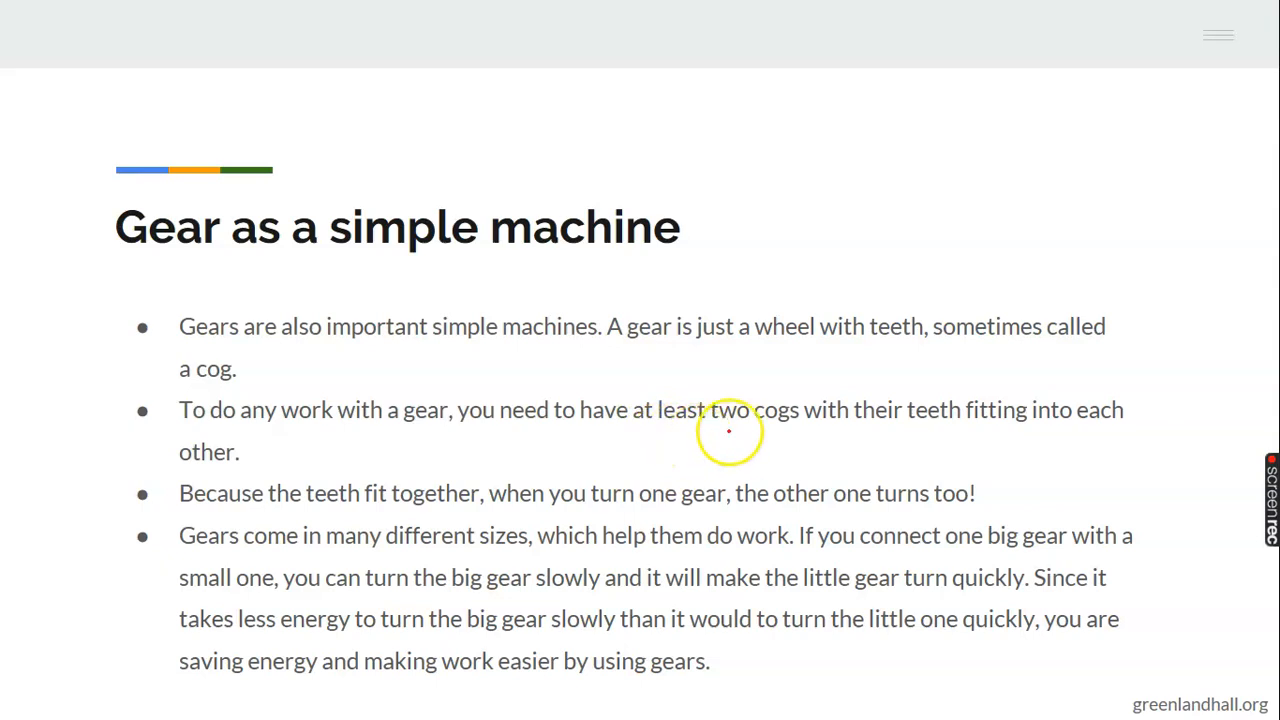
pyautogui.moveTo(903, 430)
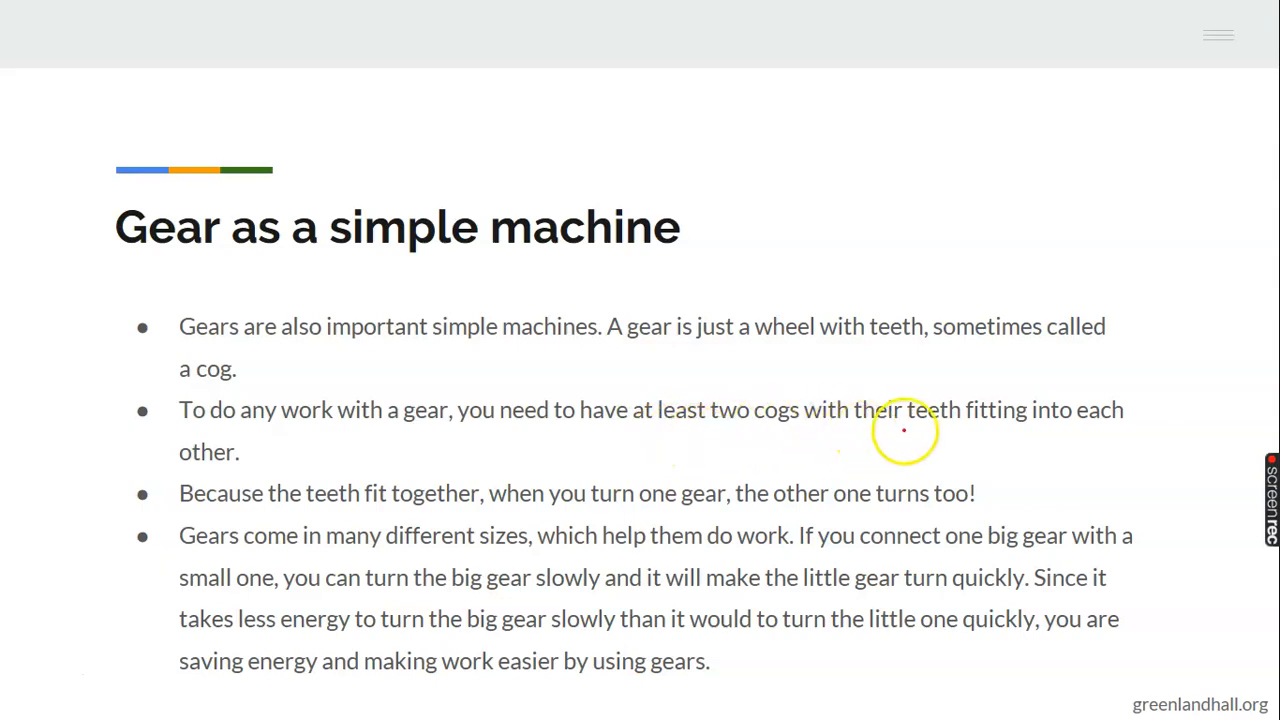
pyautogui.moveTo(1131, 420)
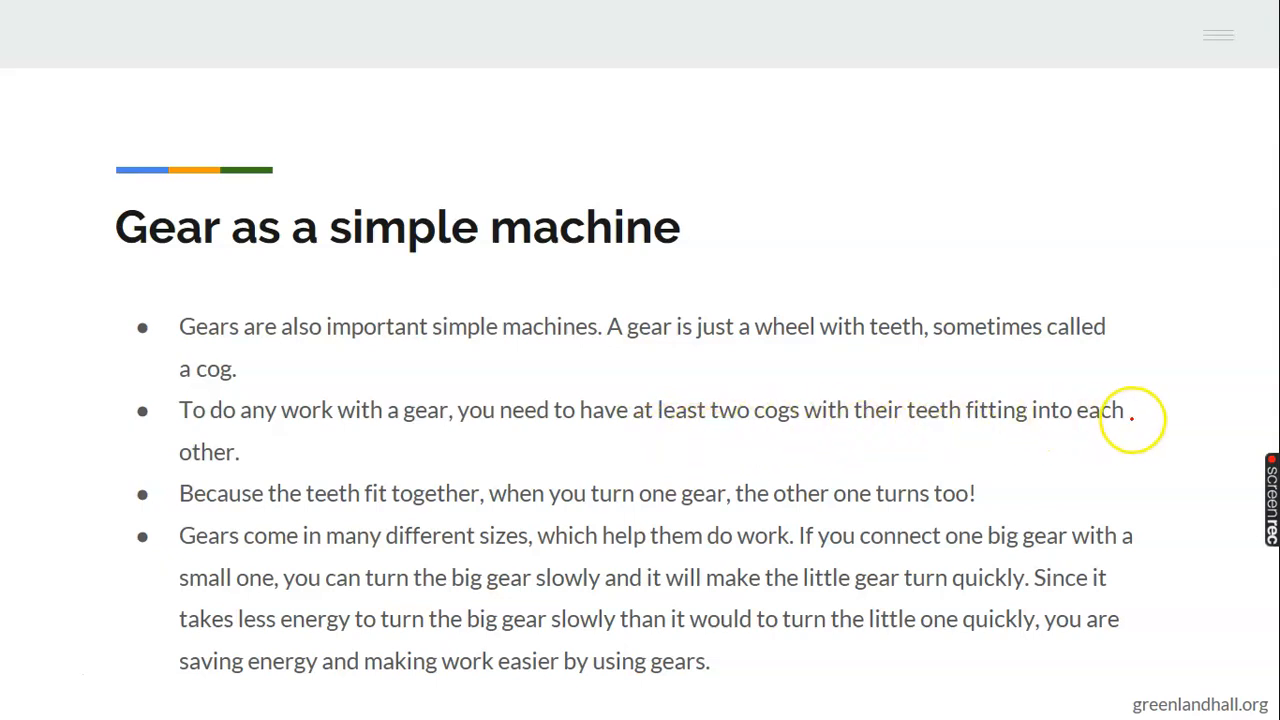
pyautogui.moveTo(748, 476)
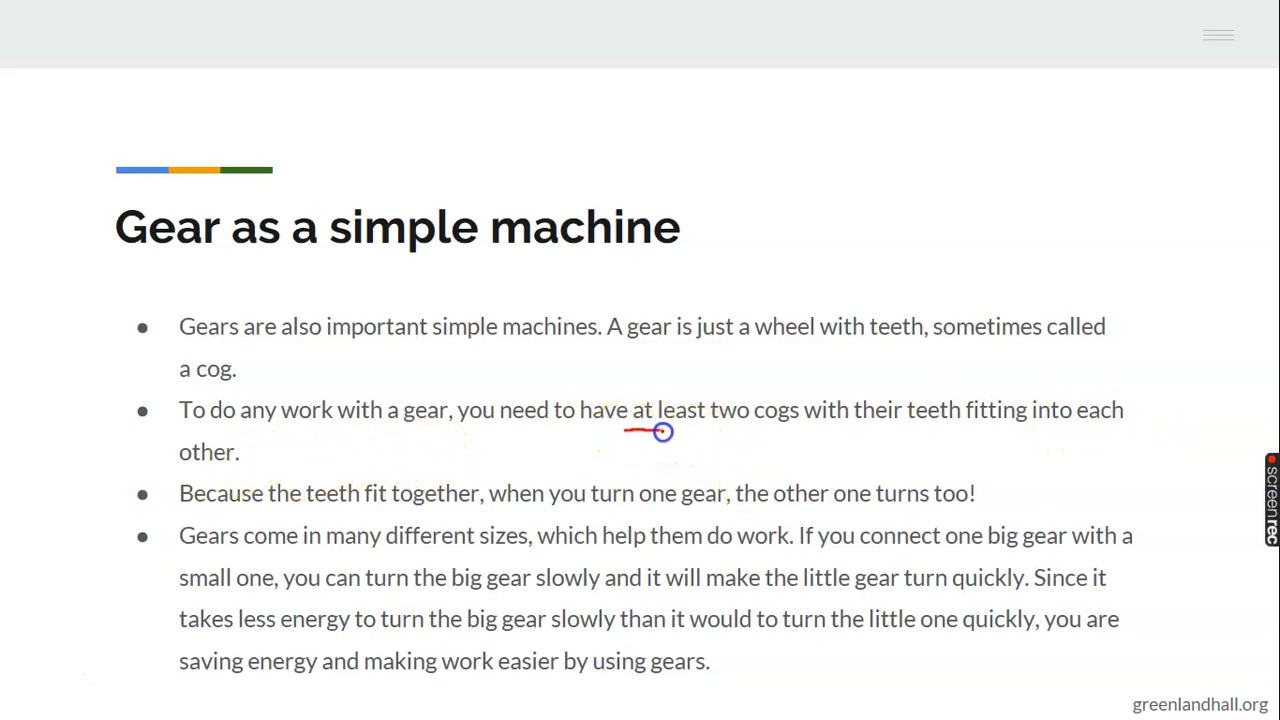
pyautogui.moveTo(625, 431); pyautogui.dragTo(1013, 428)
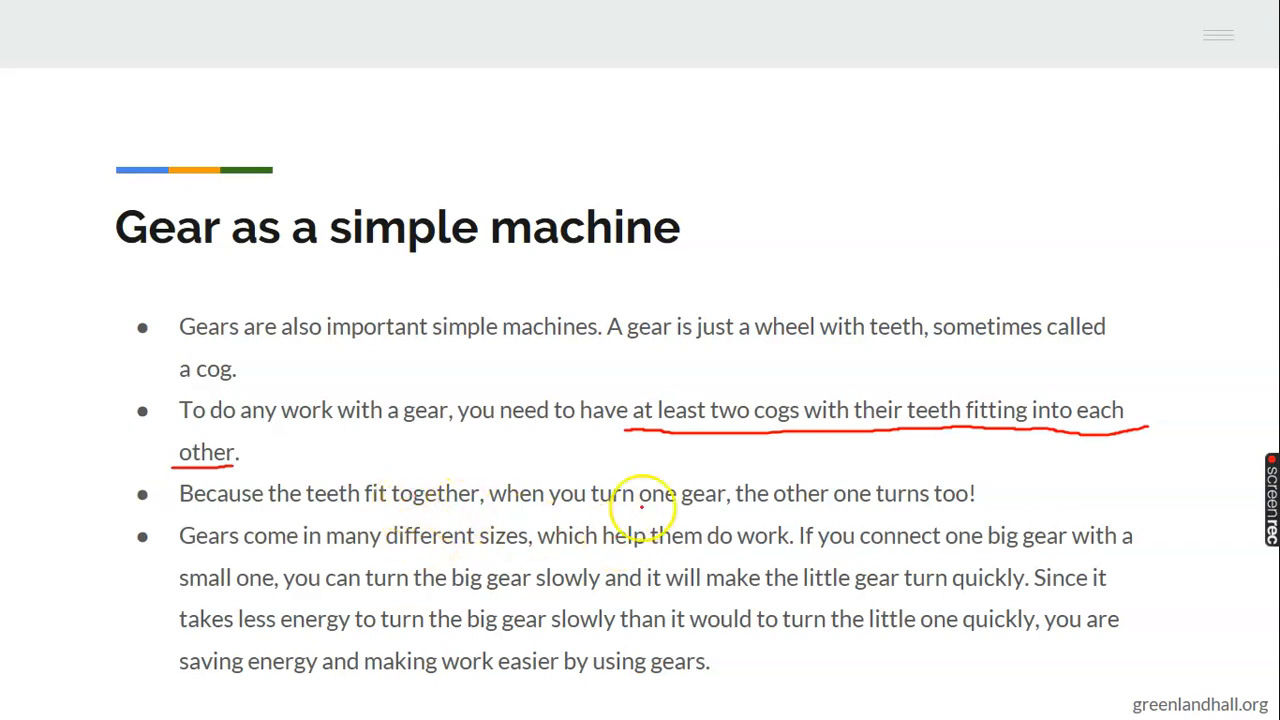
pyautogui.moveTo(810, 512)
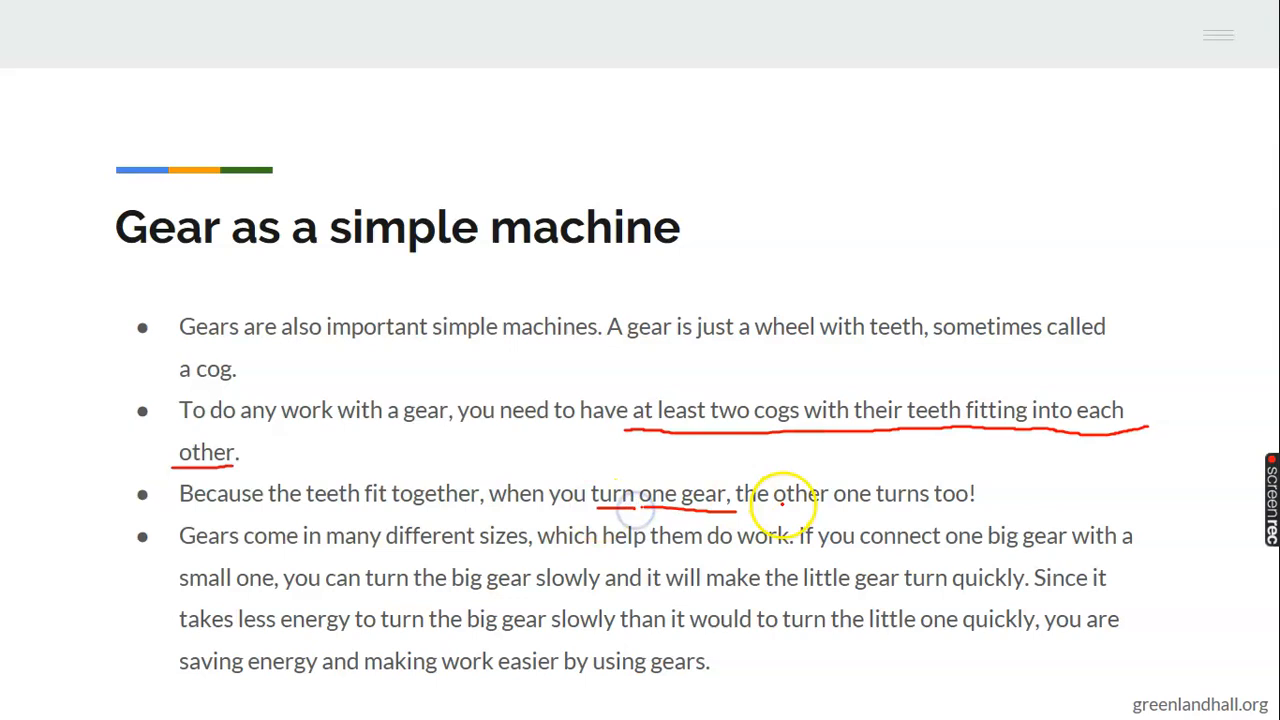
pyautogui.moveTo(785, 510); pyautogui.dragTo(1010, 512)
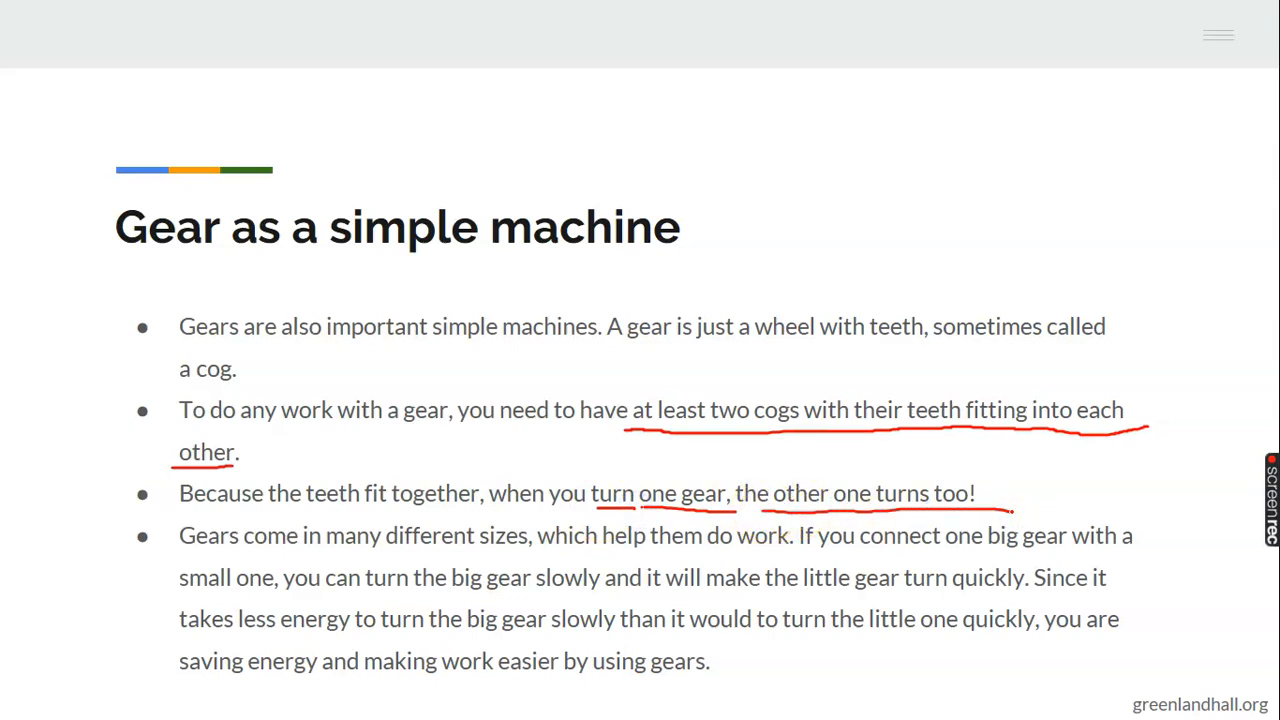
pyautogui.click(207, 535)
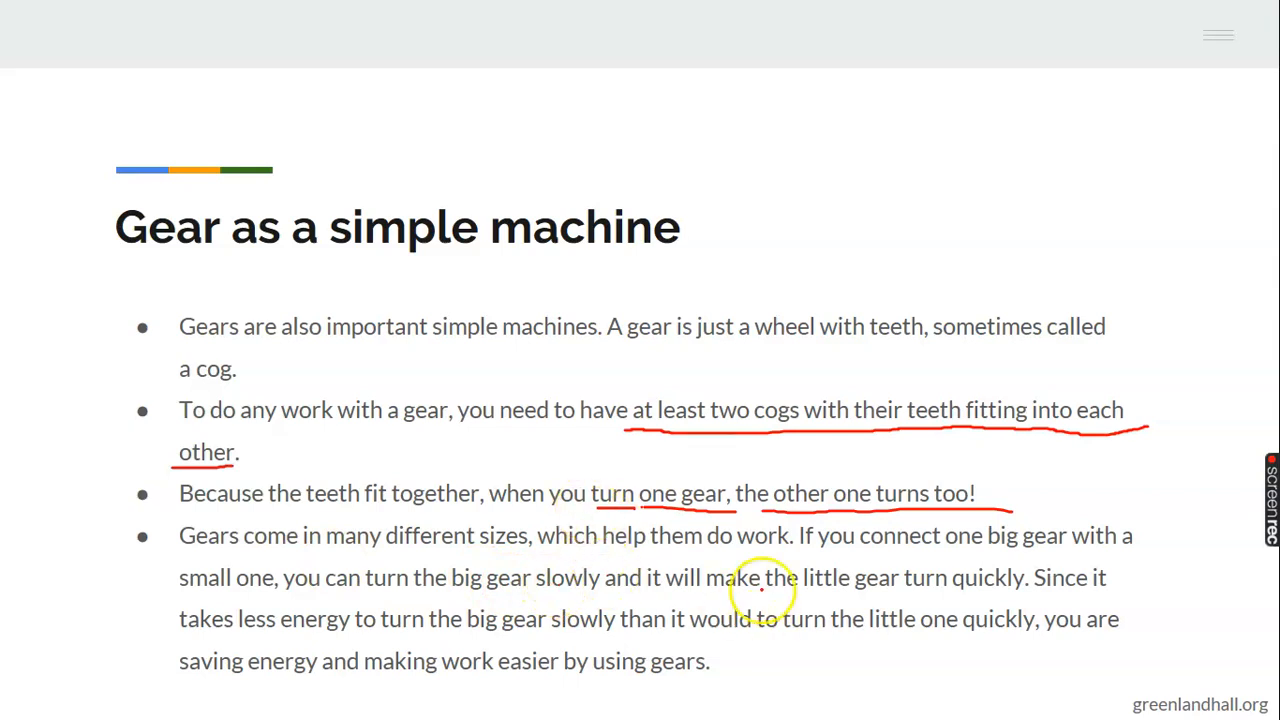
pyautogui.moveTo(305, 547)
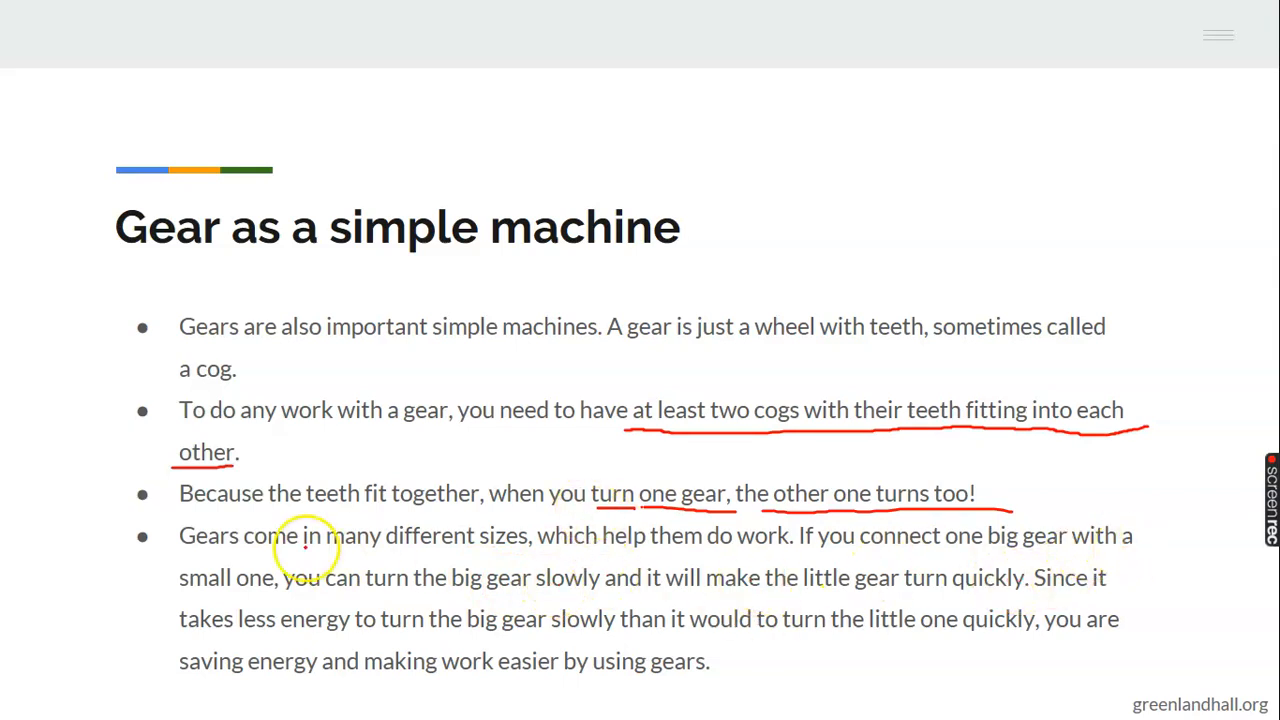
pyautogui.moveTo(498, 590)
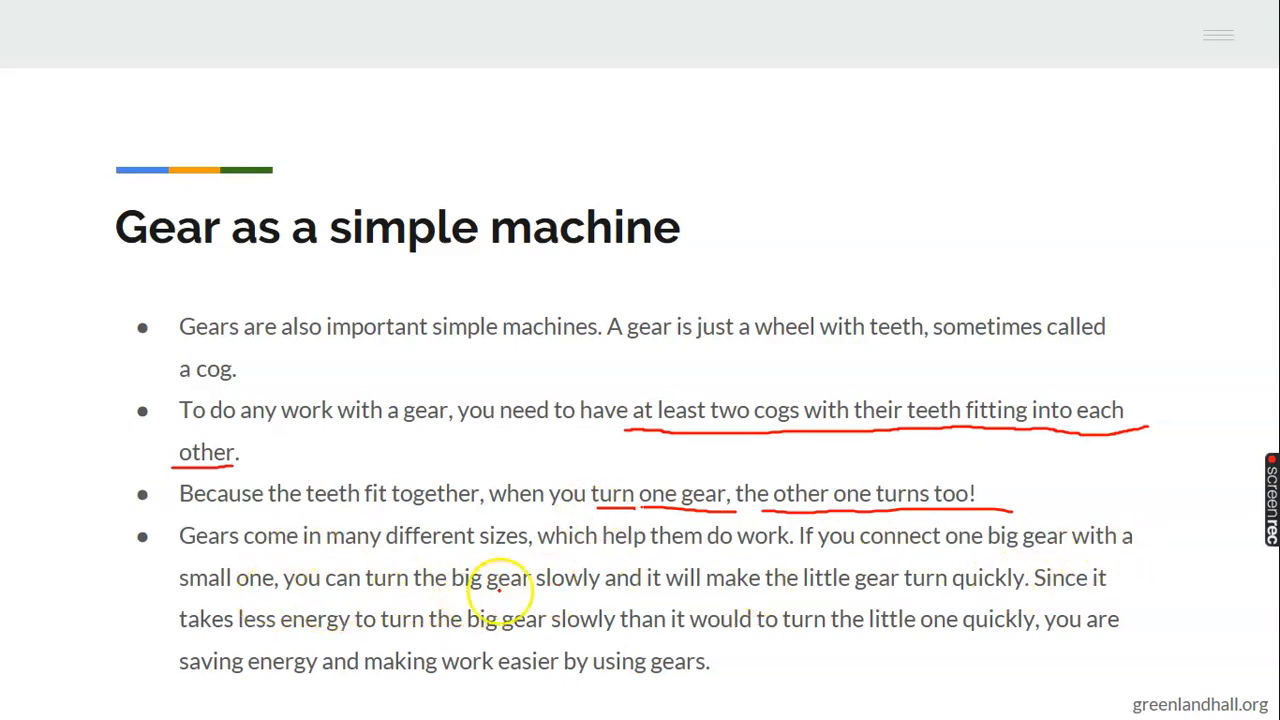
pyautogui.moveTo(595, 593)
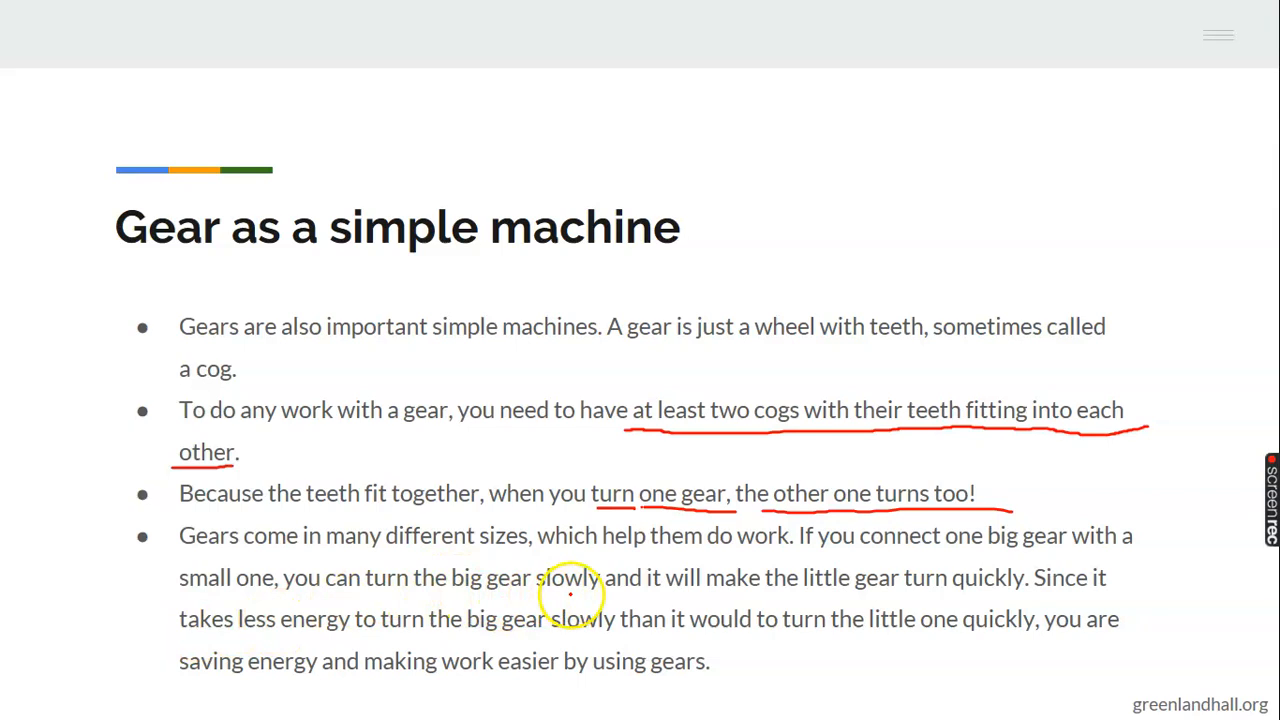
pyautogui.moveTo(790, 595)
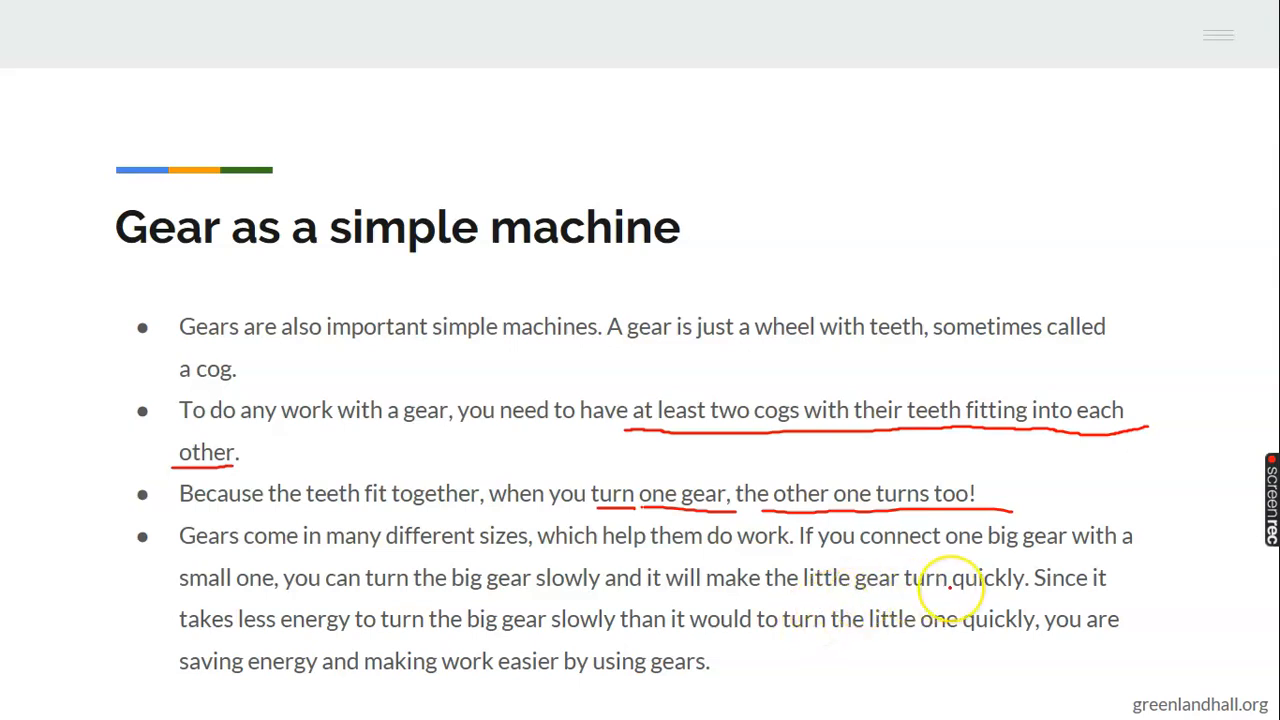
pyautogui.moveTo(1178, 601)
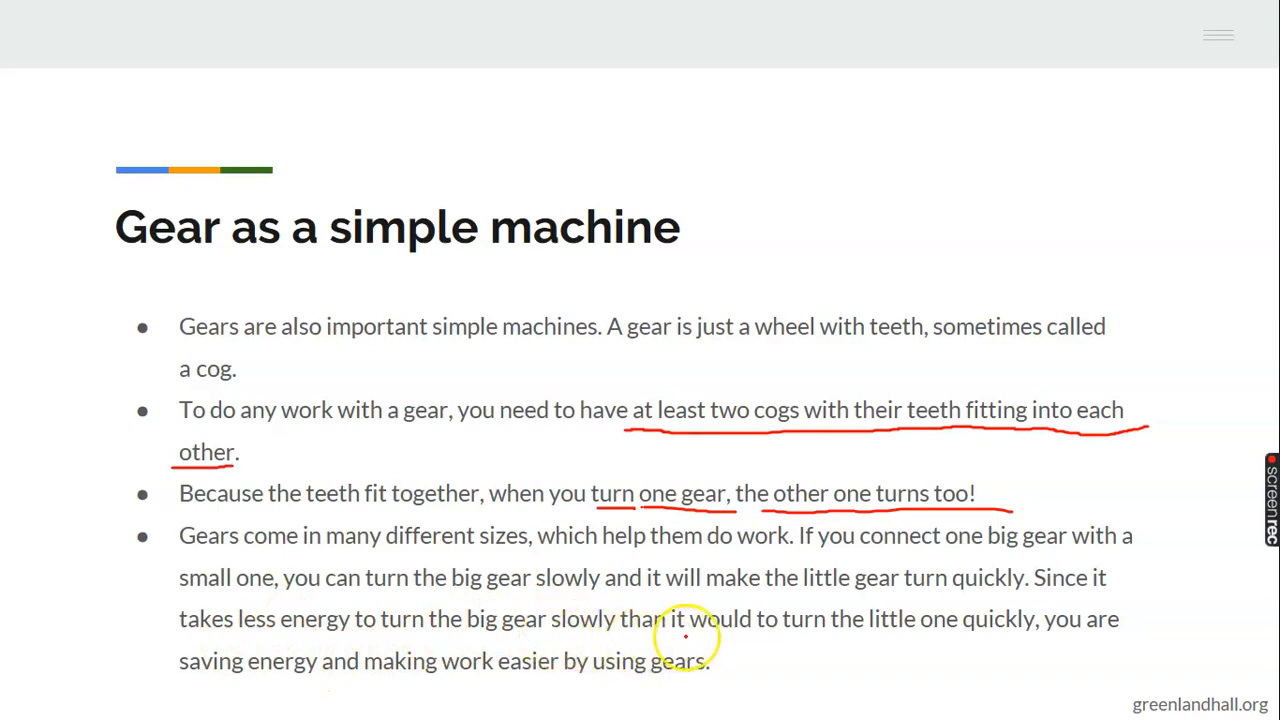
pyautogui.moveTo(800, 637)
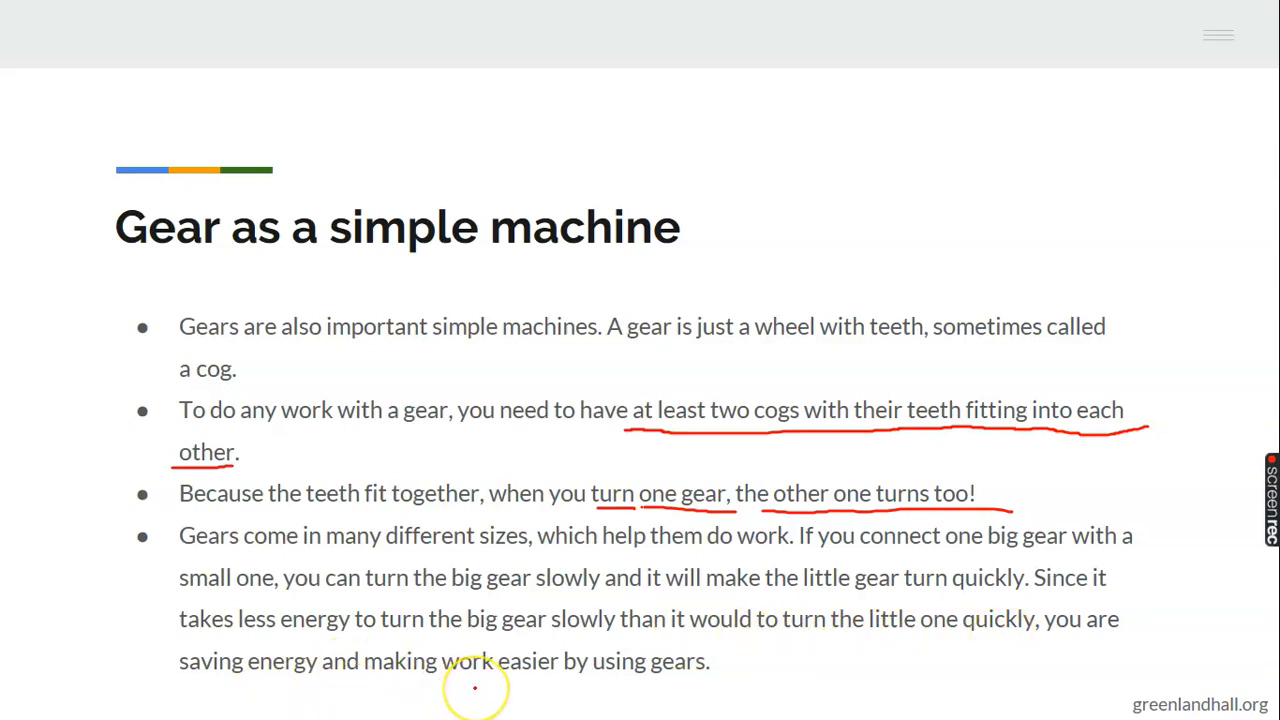
pyautogui.moveTo(588, 691)
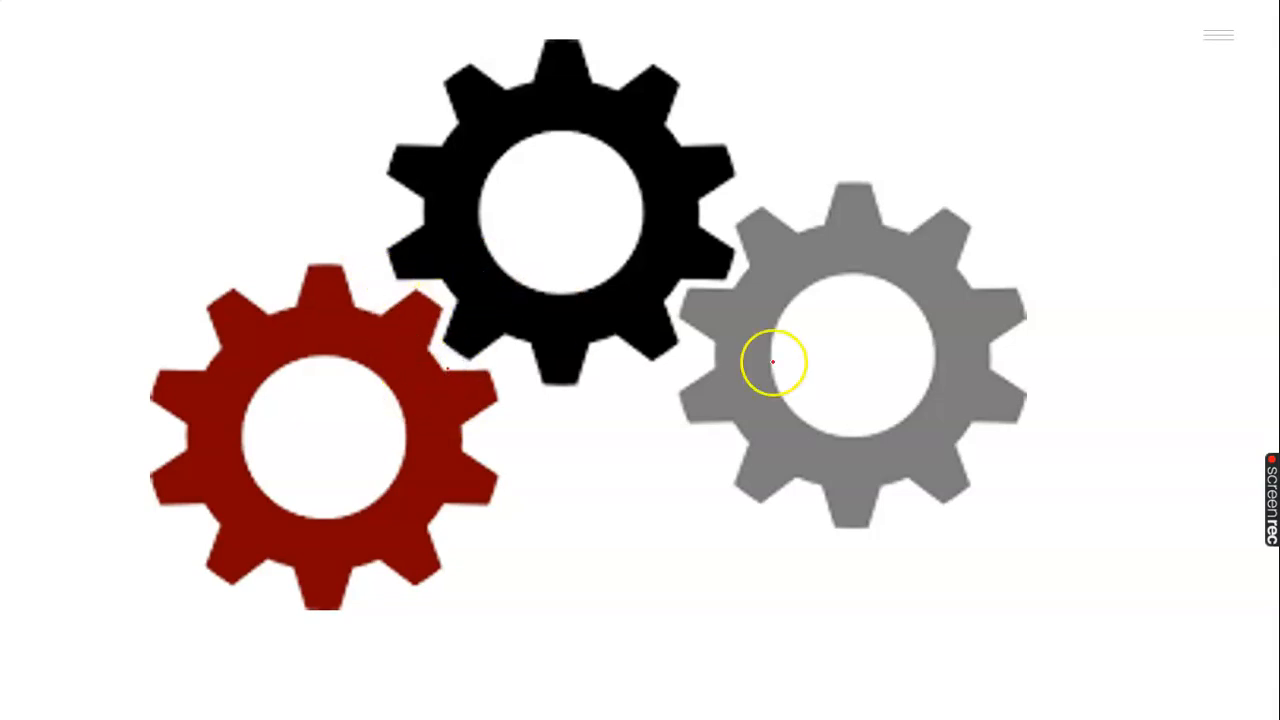
pyautogui.moveTo(895, 332)
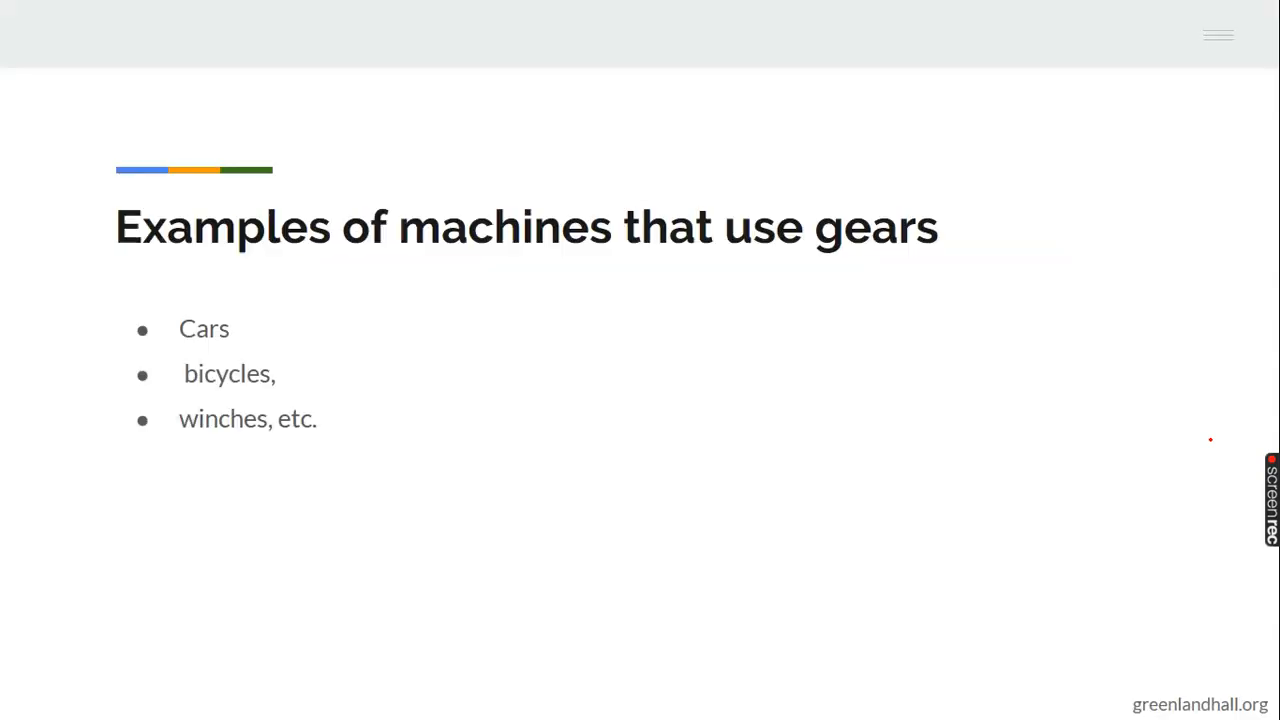
pyautogui.click(311, 373)
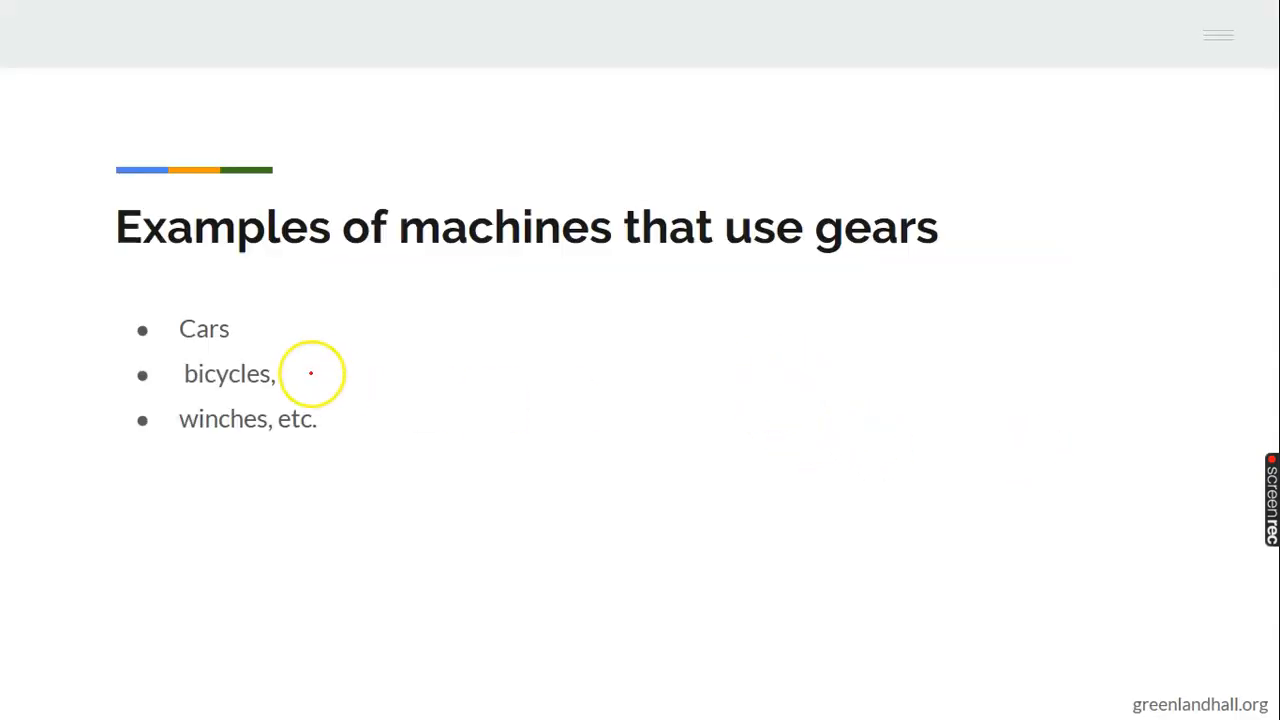
pyautogui.moveTo(920, 238)
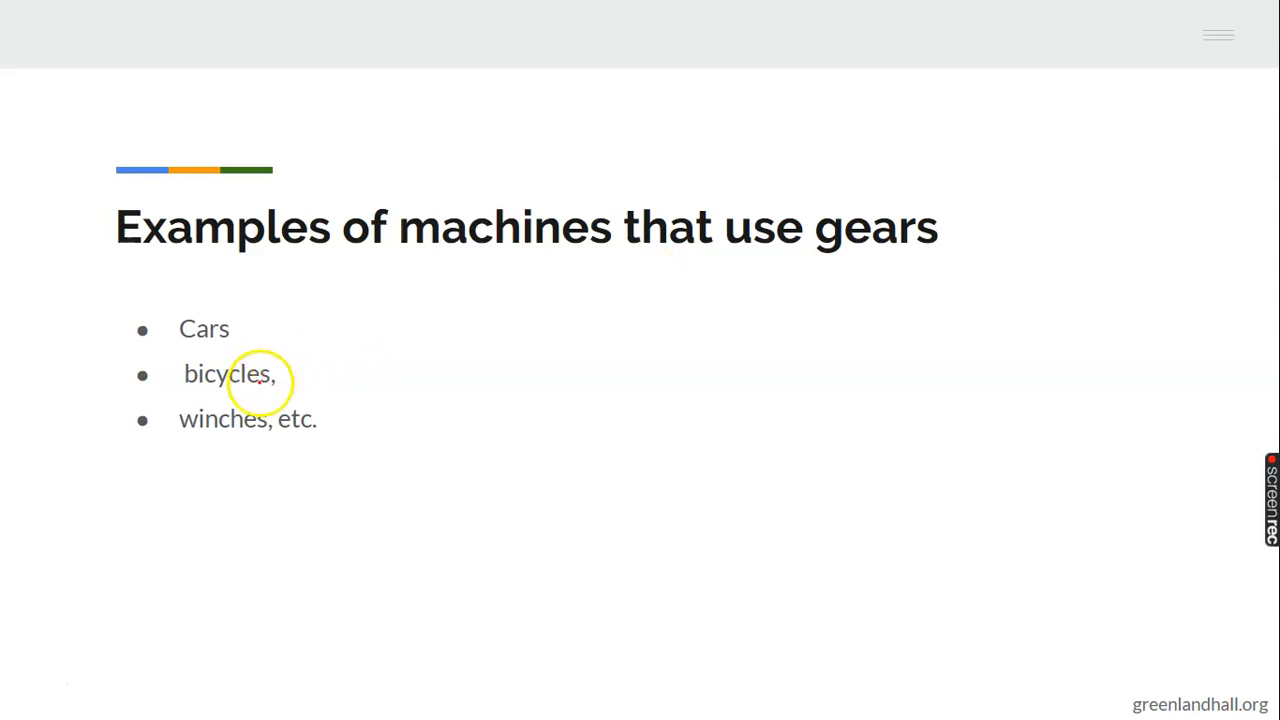
pyautogui.moveTo(283, 393)
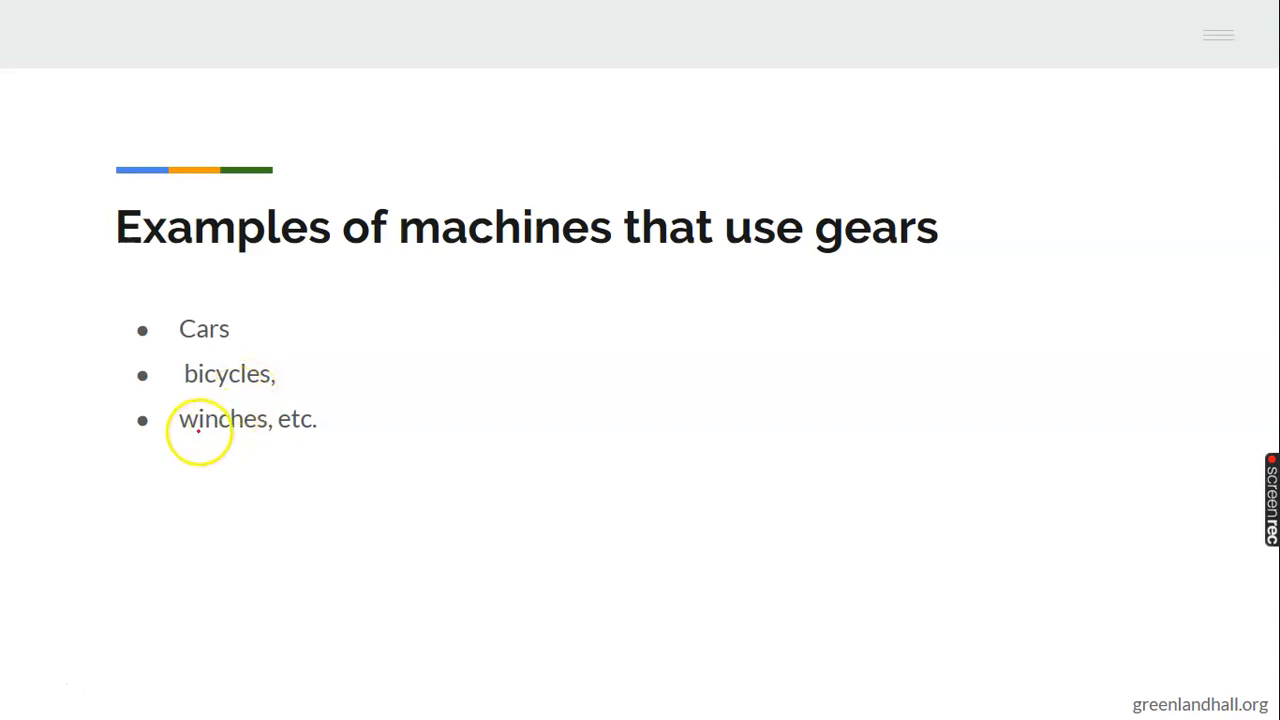
pyautogui.moveTo(298, 433)
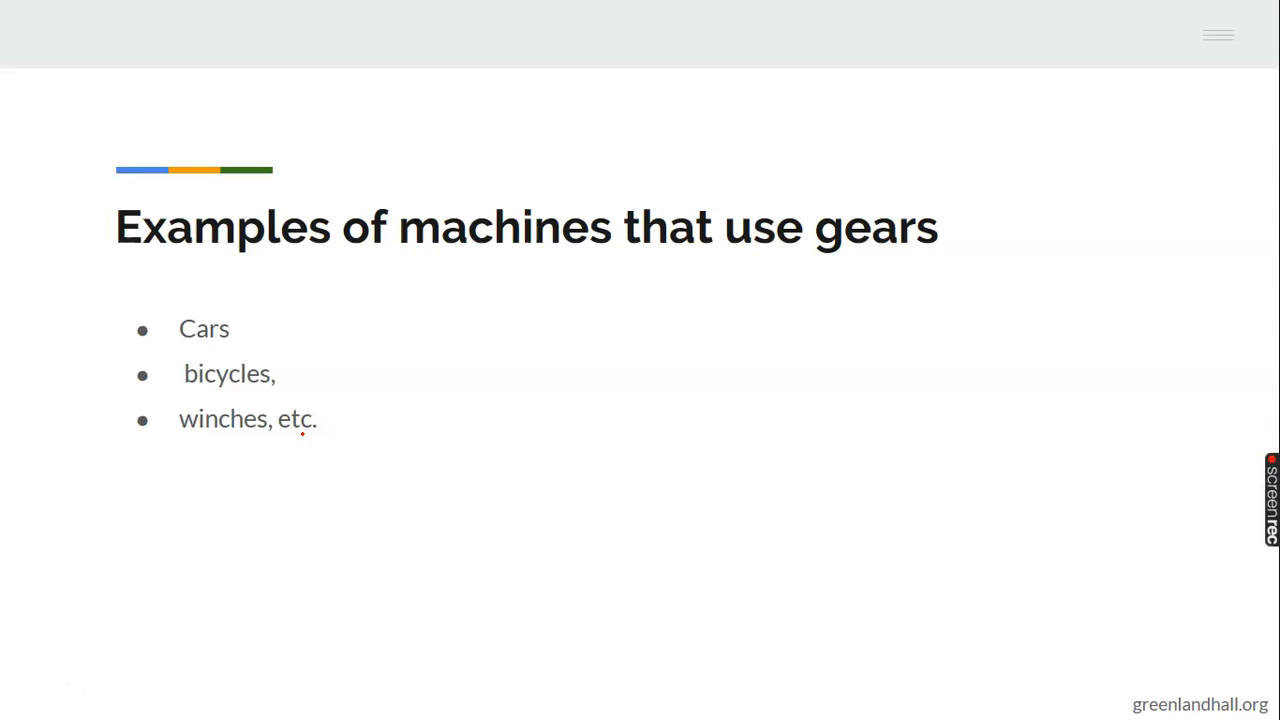
pyautogui.click(797, 391)
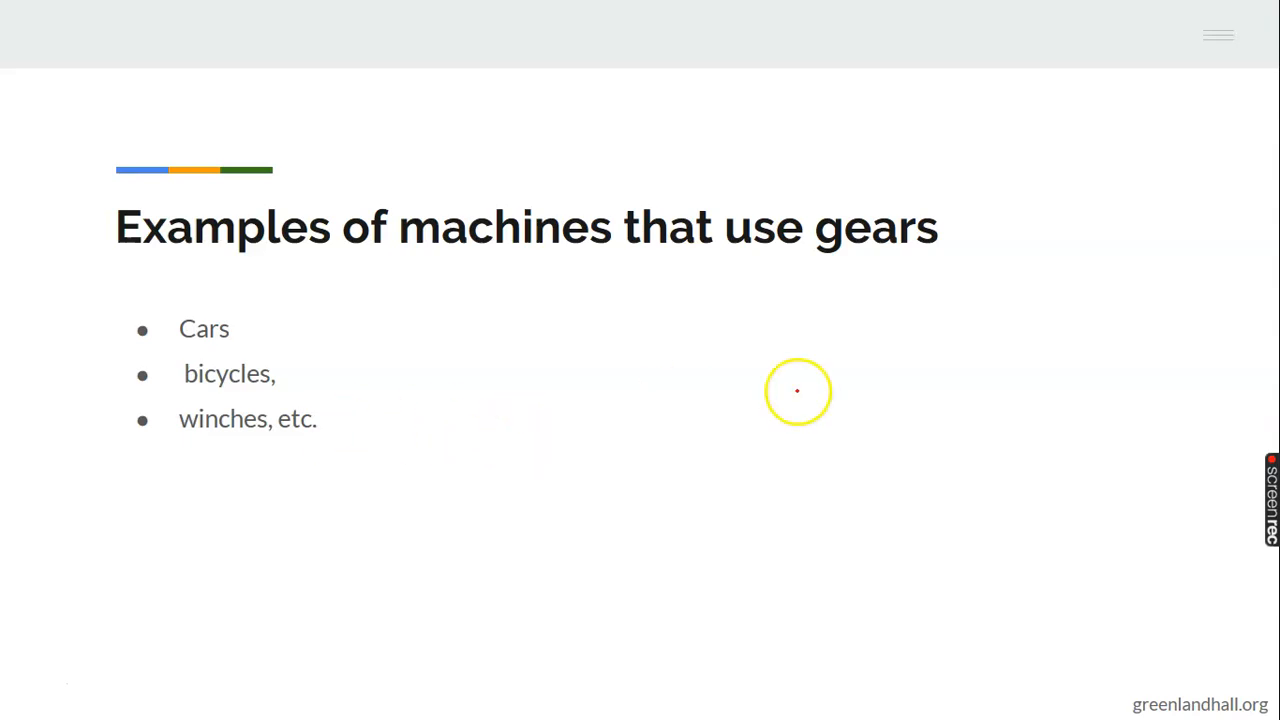
pyautogui.moveTo(1073, 382)
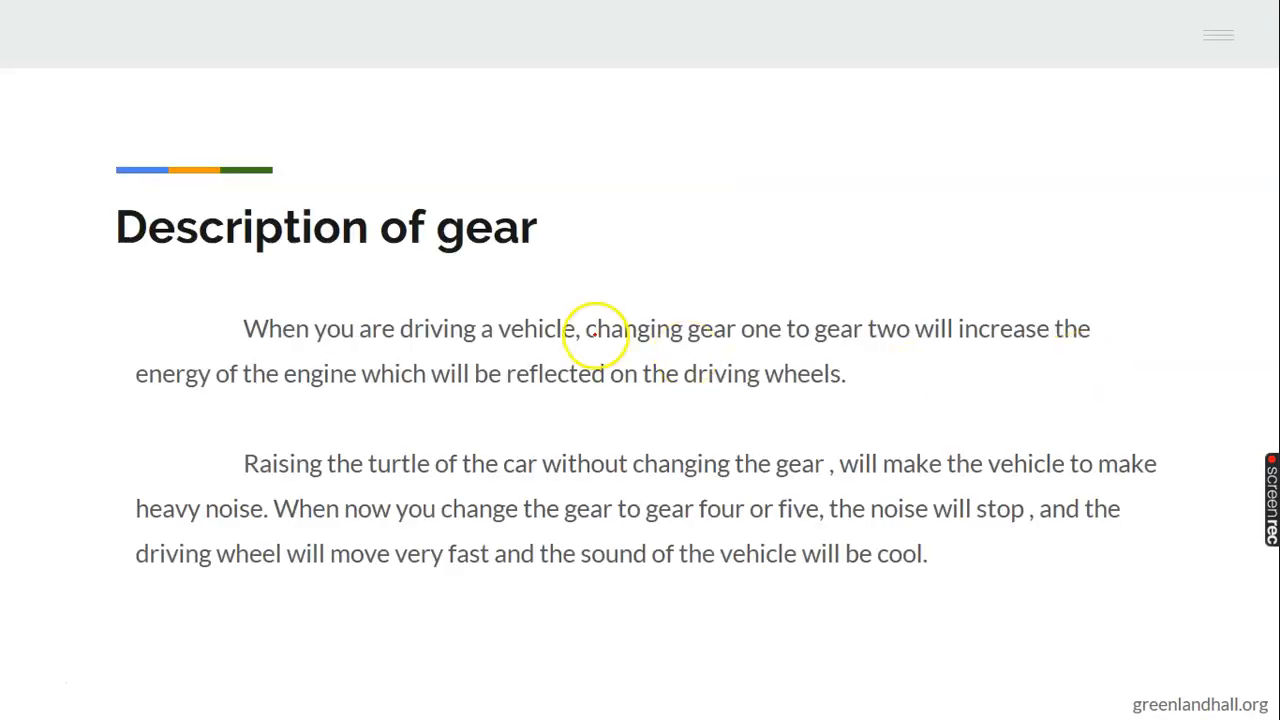
pyautogui.moveTo(390, 332)
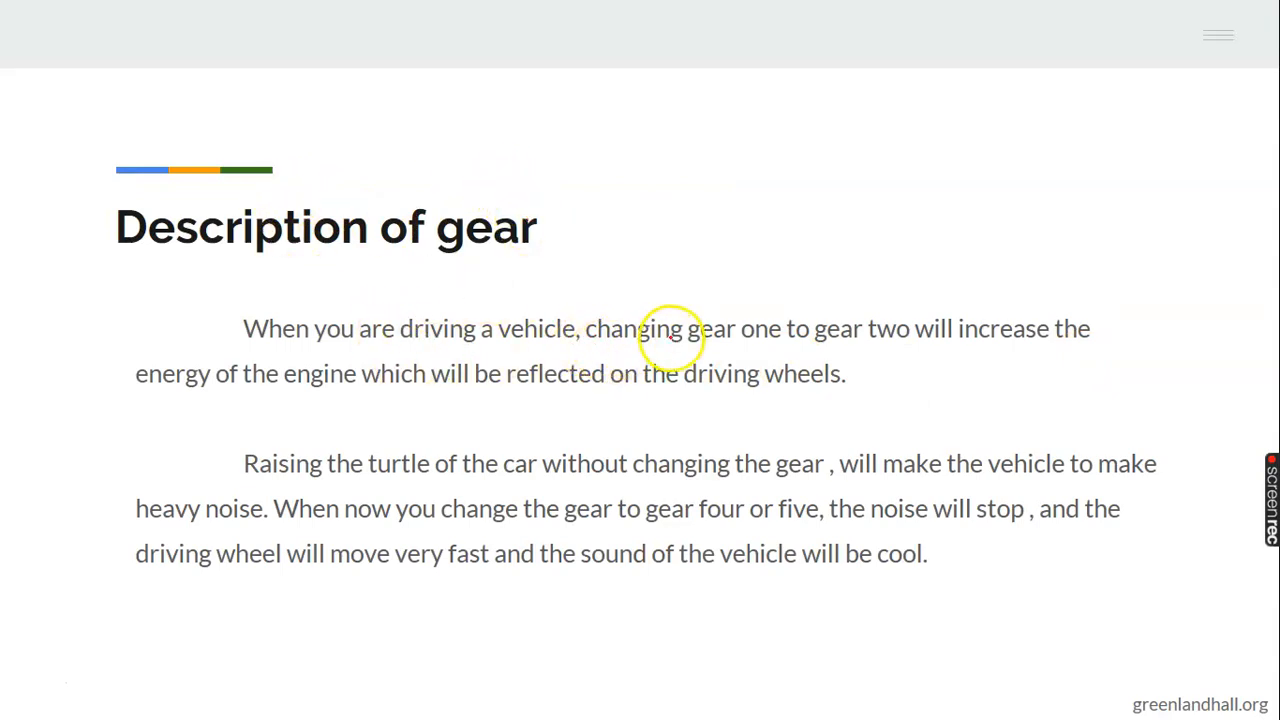
pyautogui.moveTo(950, 348)
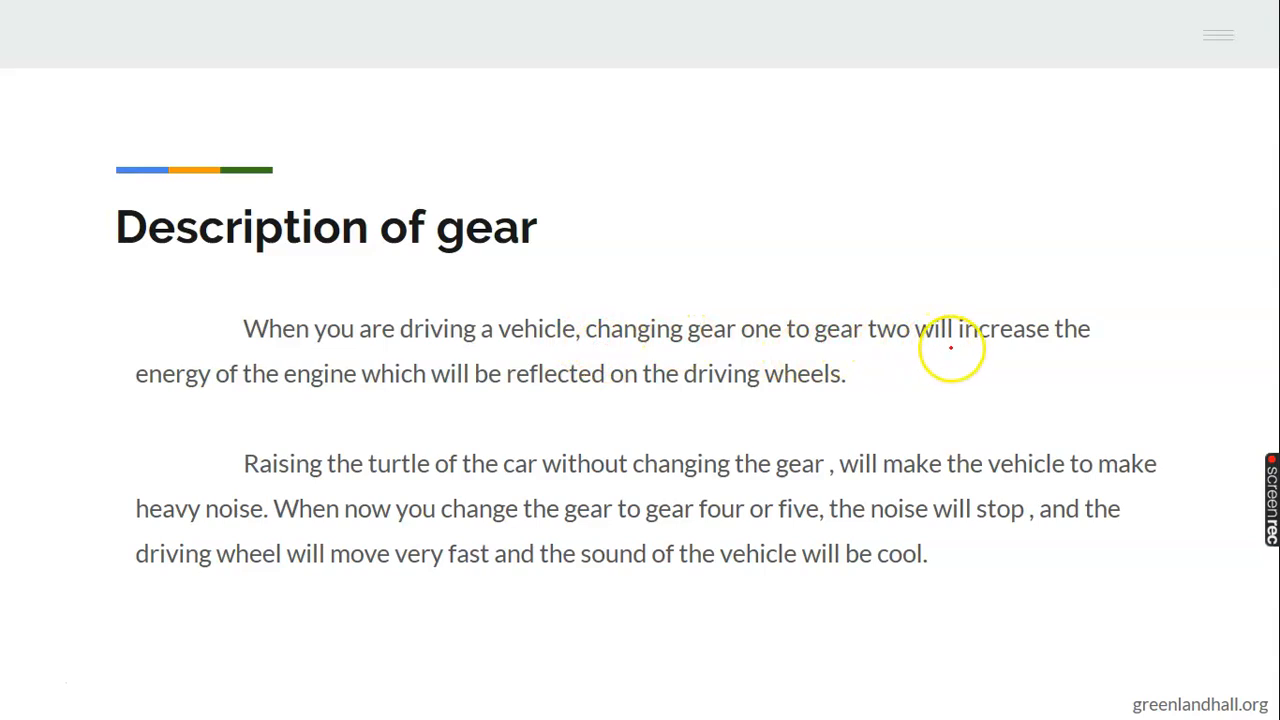
pyautogui.moveTo(210, 392)
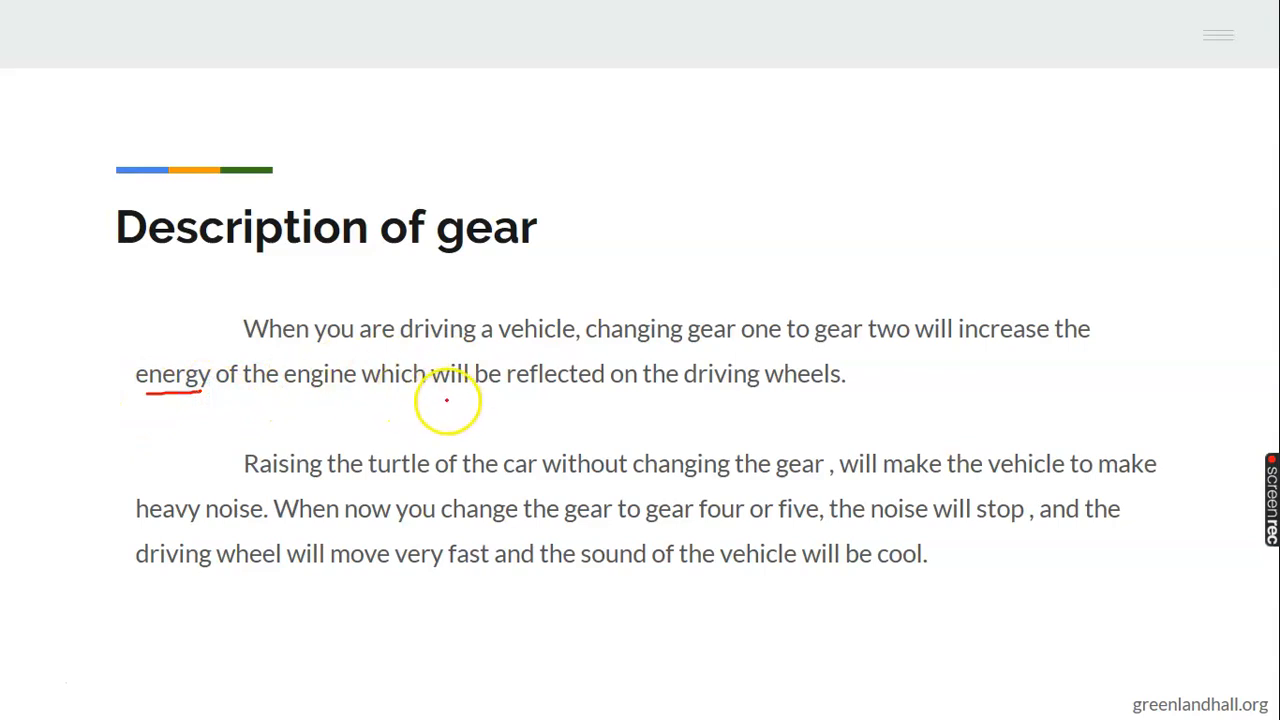
pyautogui.moveTo(670, 396)
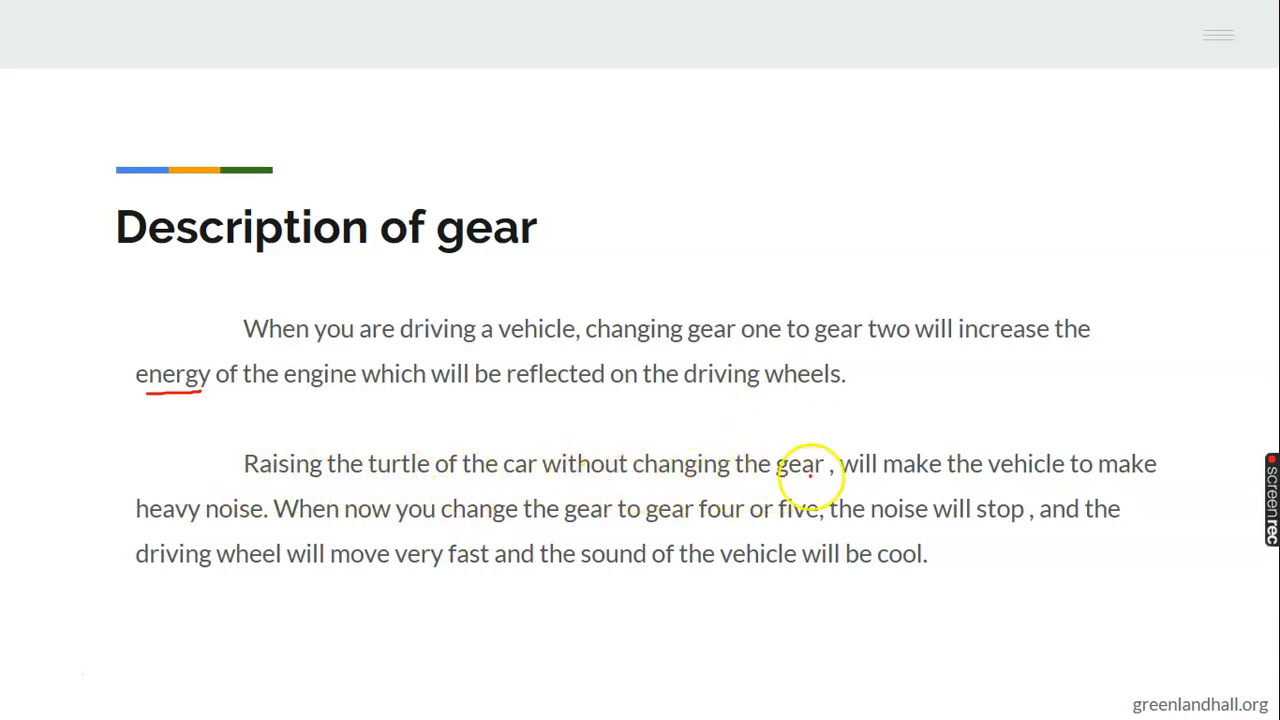
pyautogui.moveTo(290, 525)
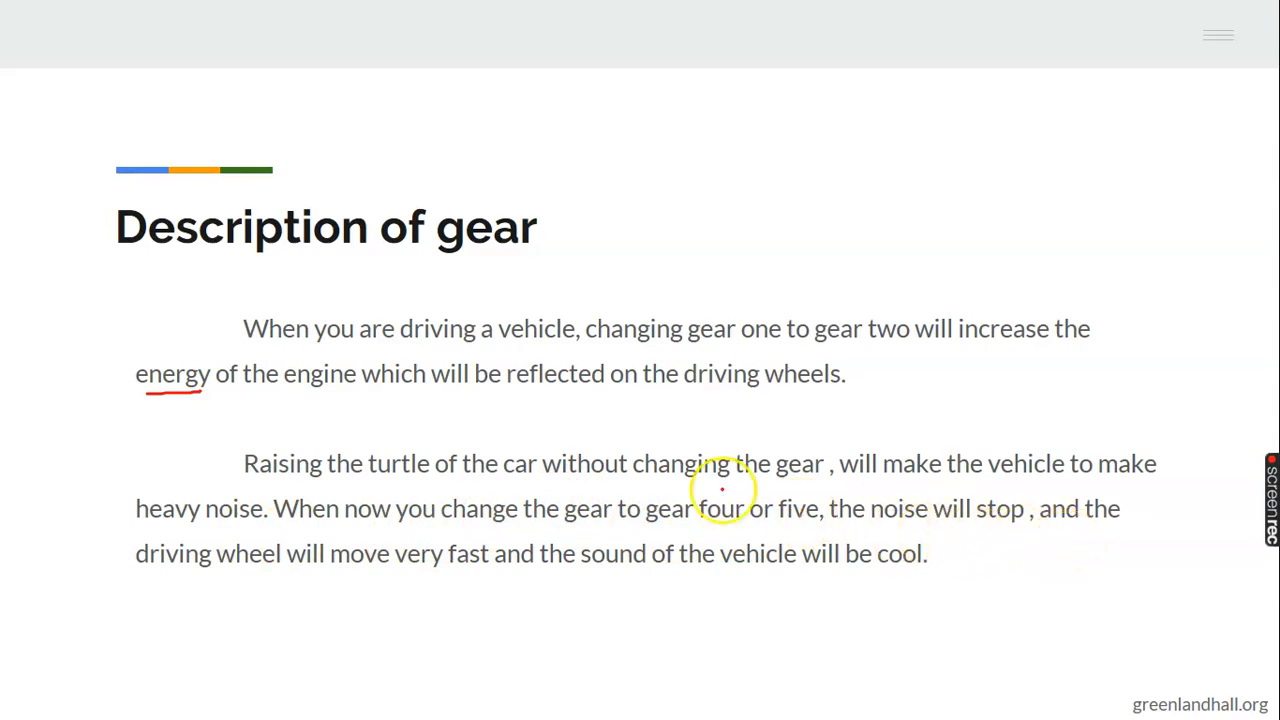
pyautogui.moveTo(400, 573)
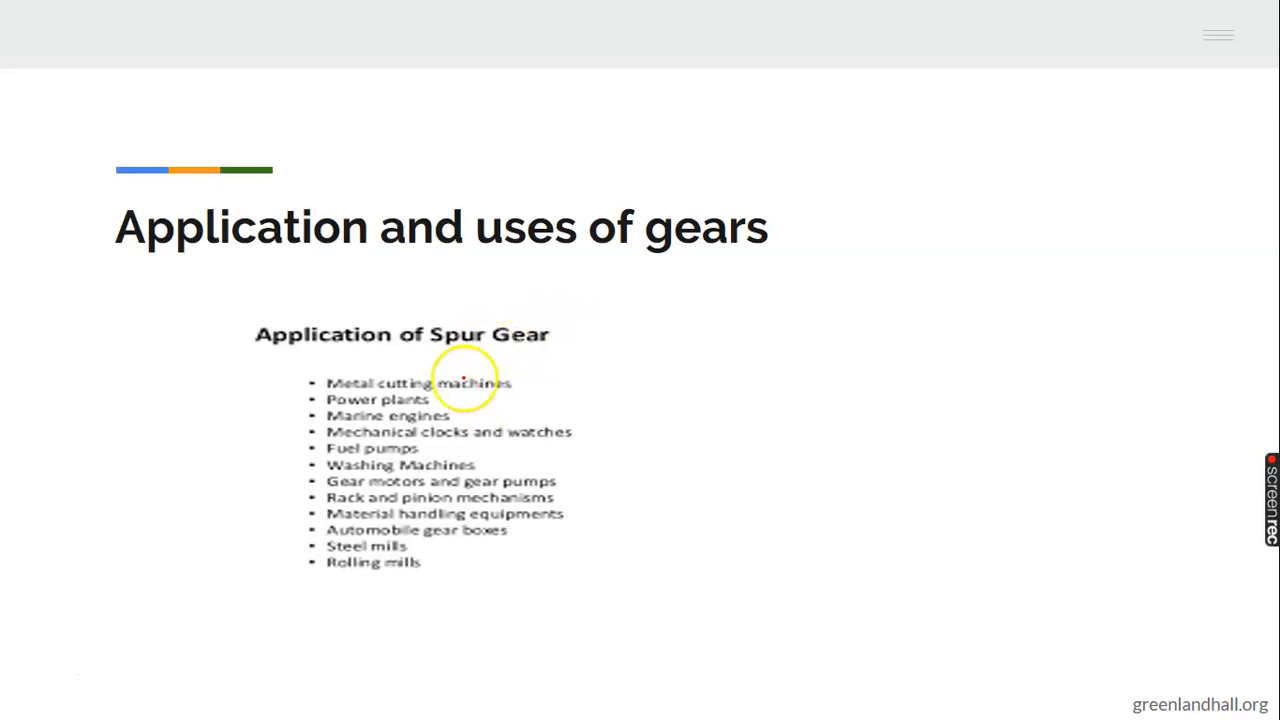
pyautogui.moveTo(362, 432)
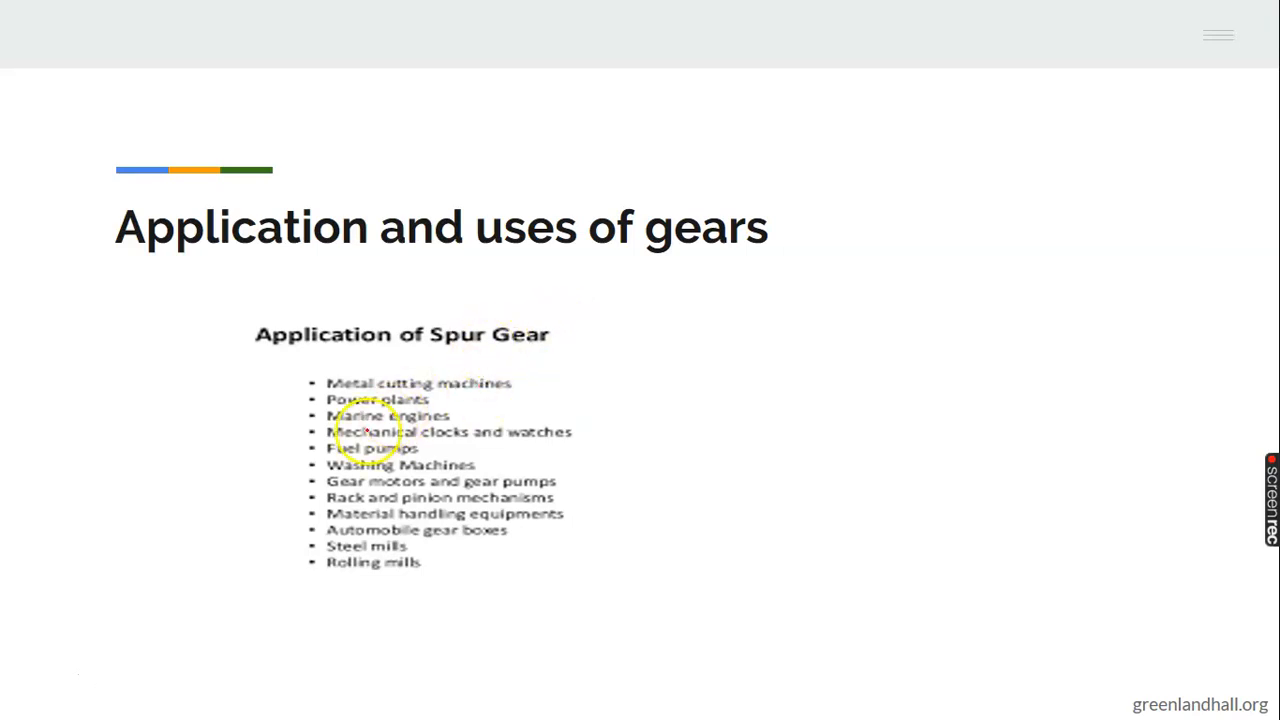
pyautogui.moveTo(445, 400)
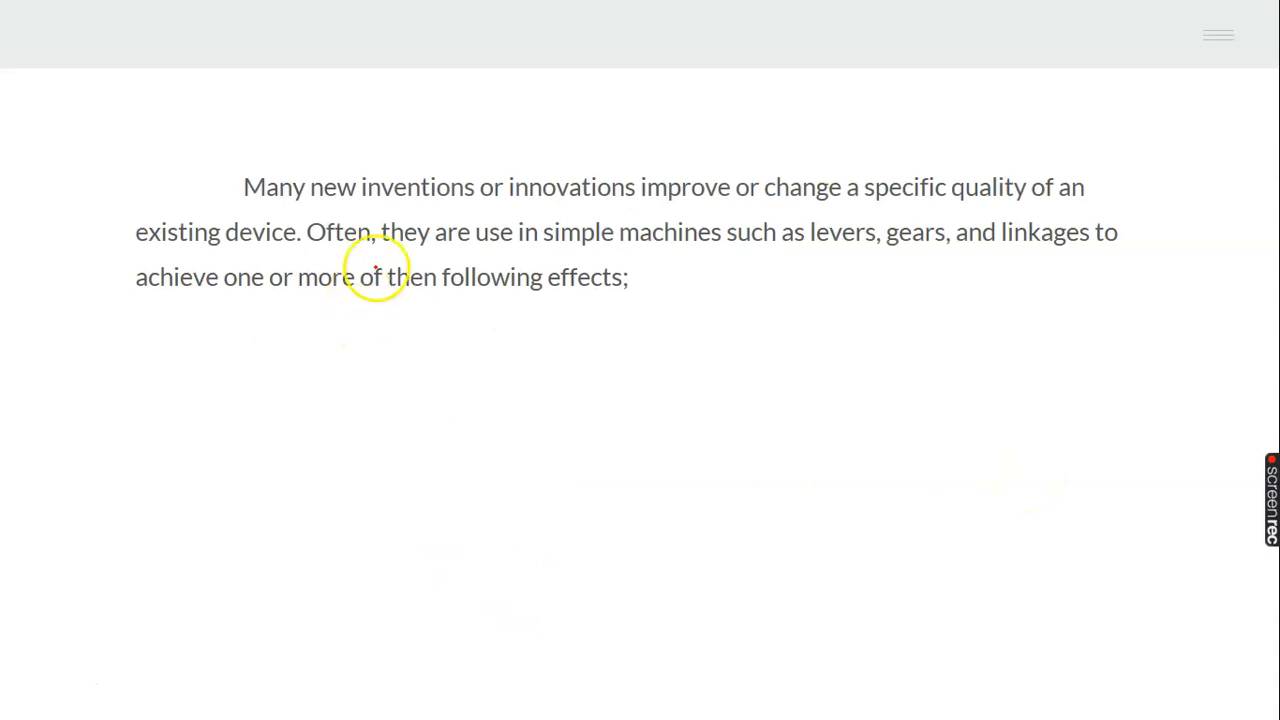
pyautogui.moveTo(655, 201)
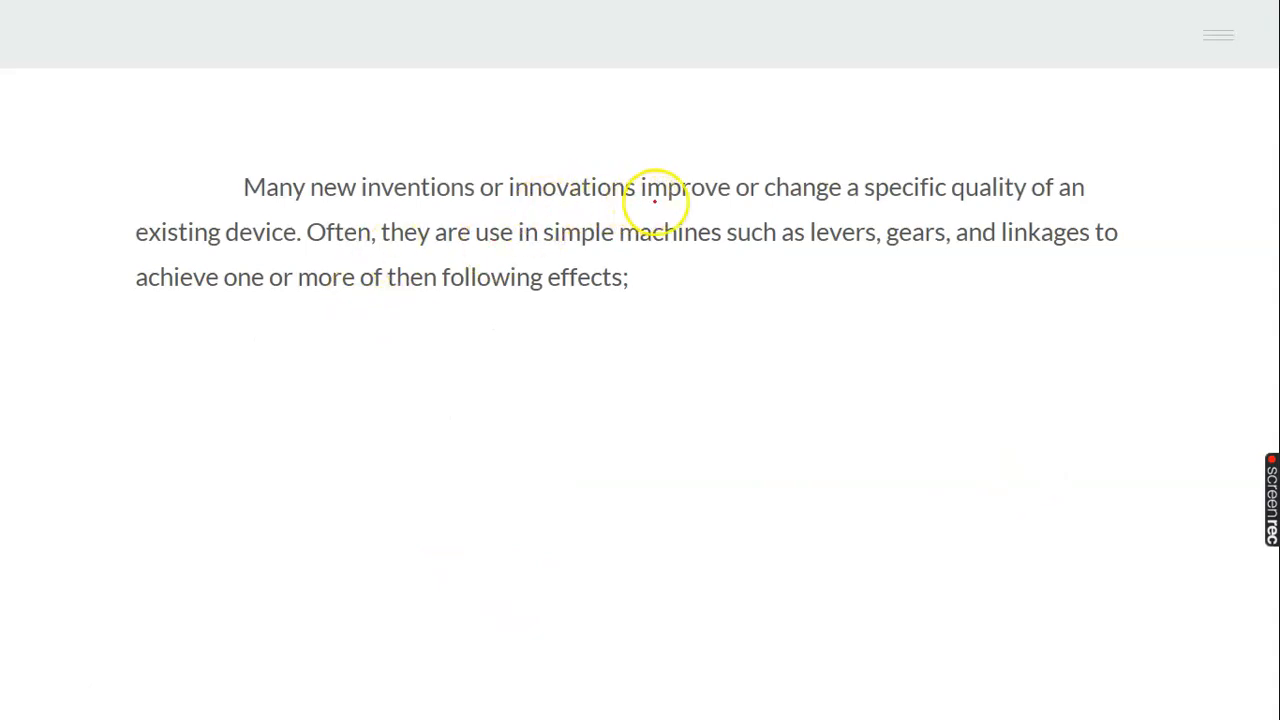
pyautogui.moveTo(830, 208)
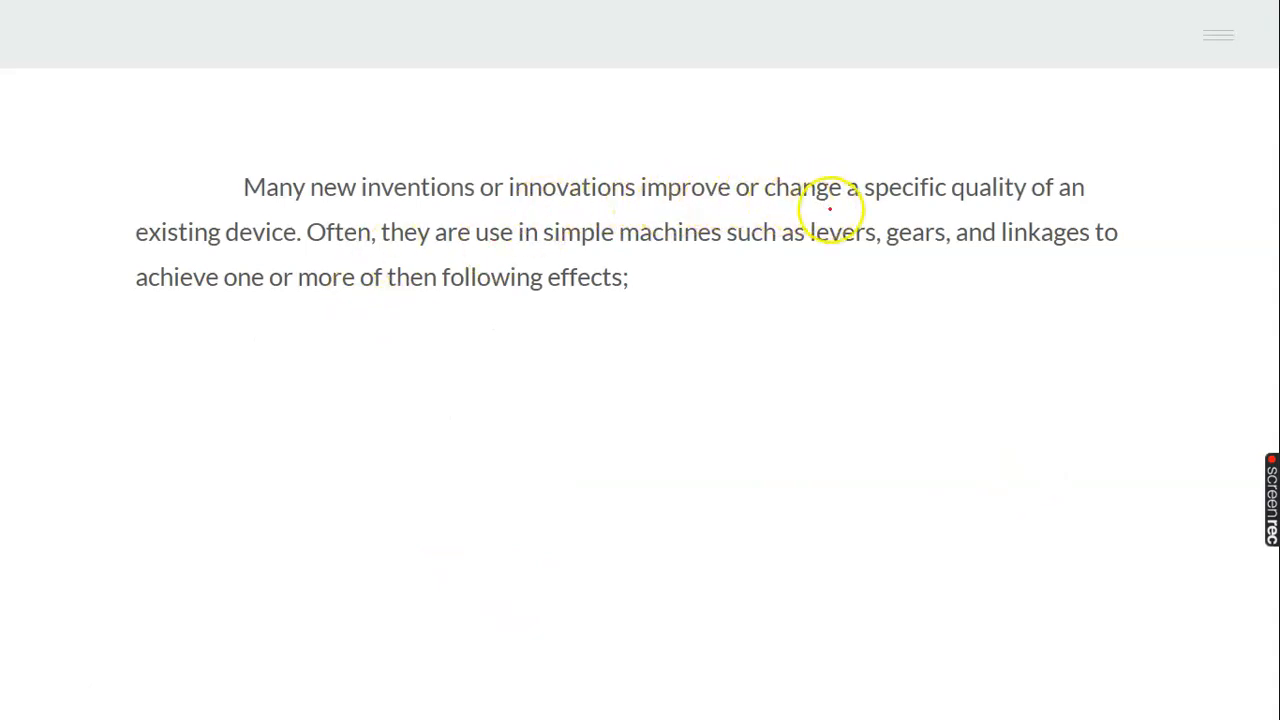
pyautogui.moveTo(926, 205)
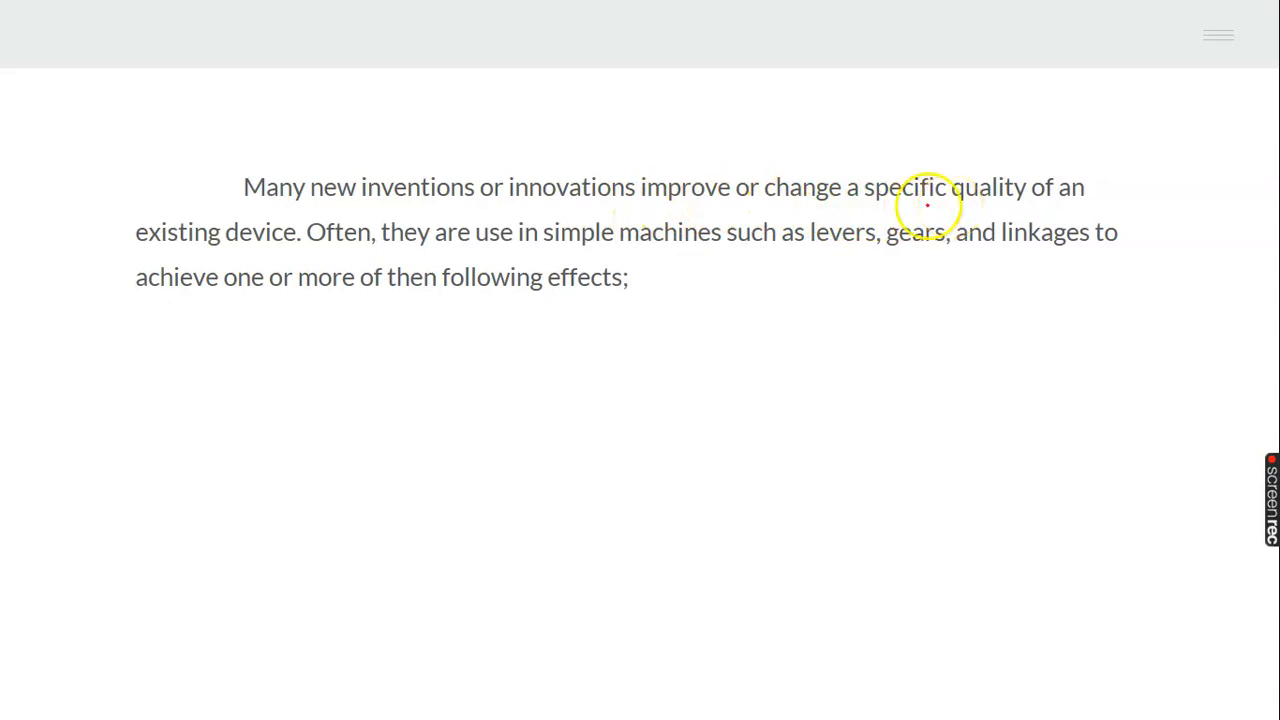
pyautogui.moveTo(384, 253)
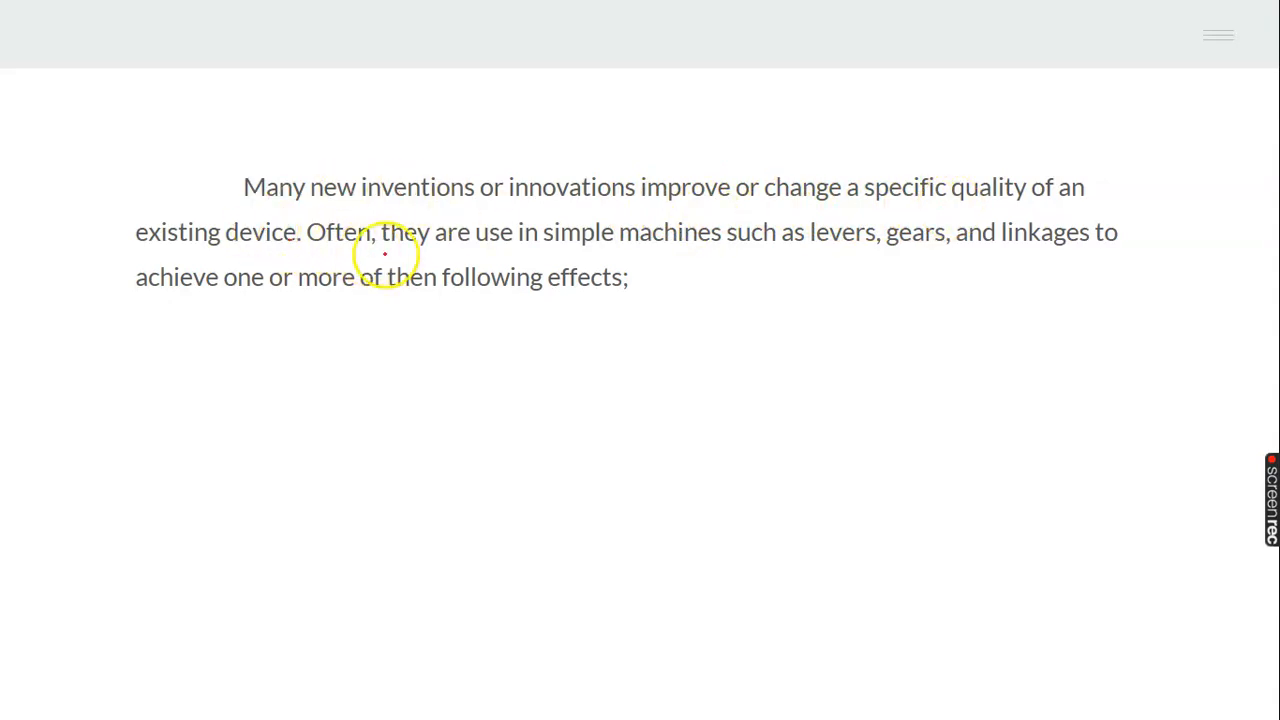
pyautogui.moveTo(689, 254)
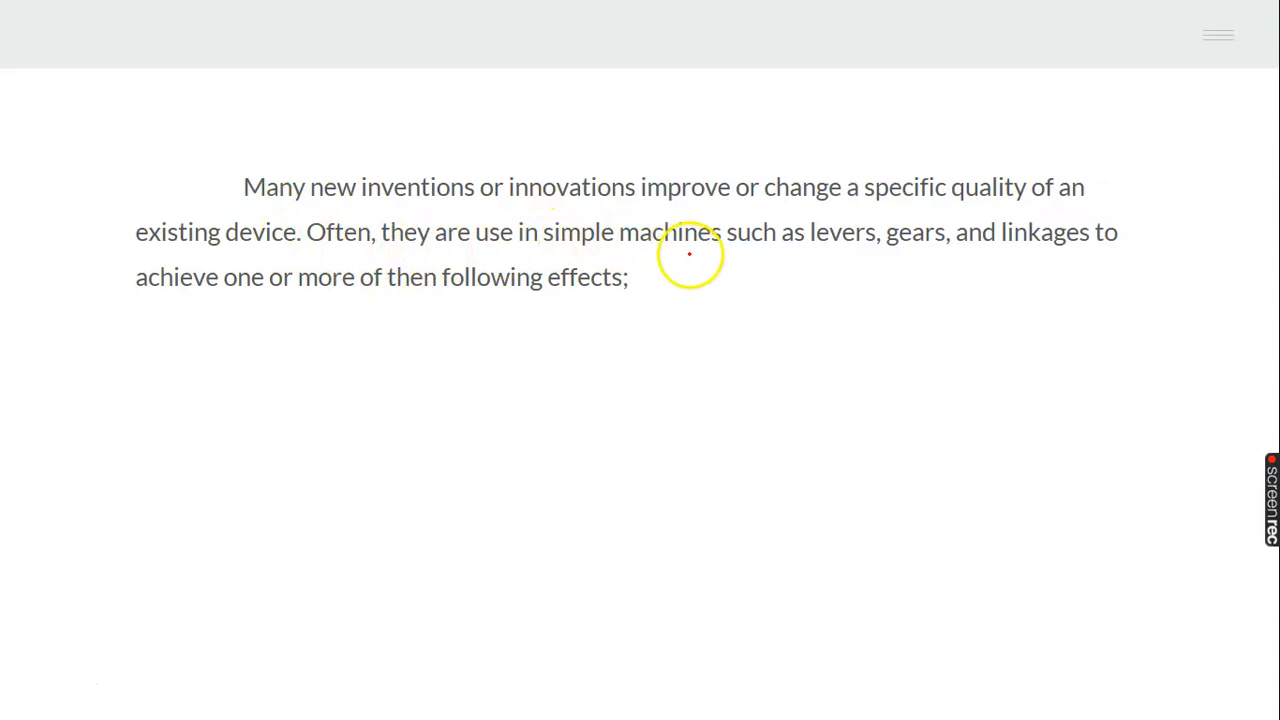
pyautogui.moveTo(873, 243)
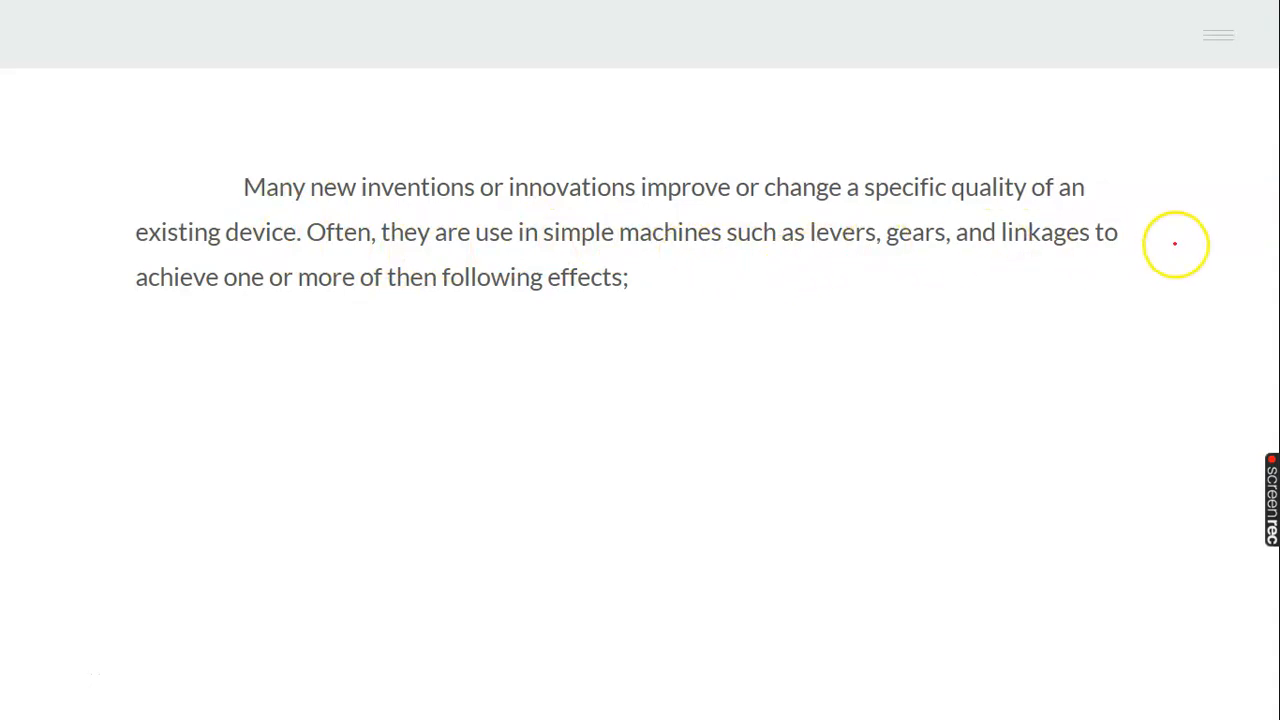
pyautogui.moveTo(256, 295)
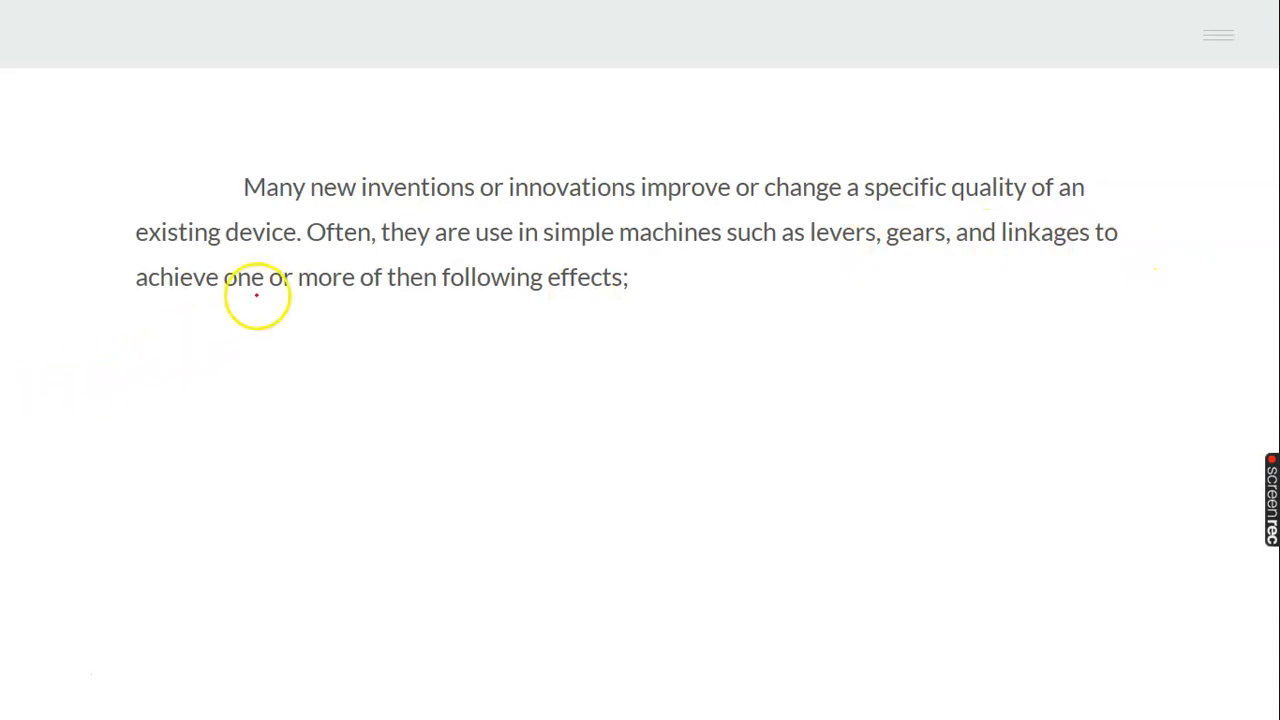
pyautogui.moveTo(958, 318)
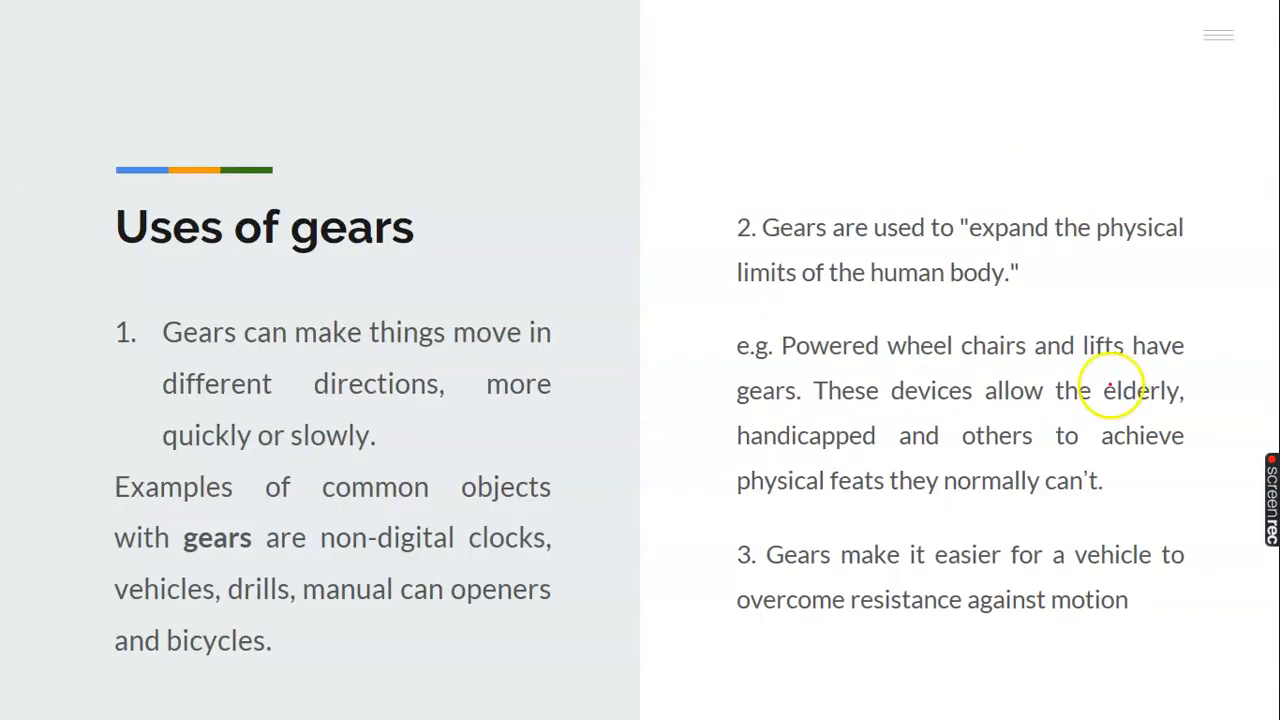
pyautogui.moveTo(352, 345)
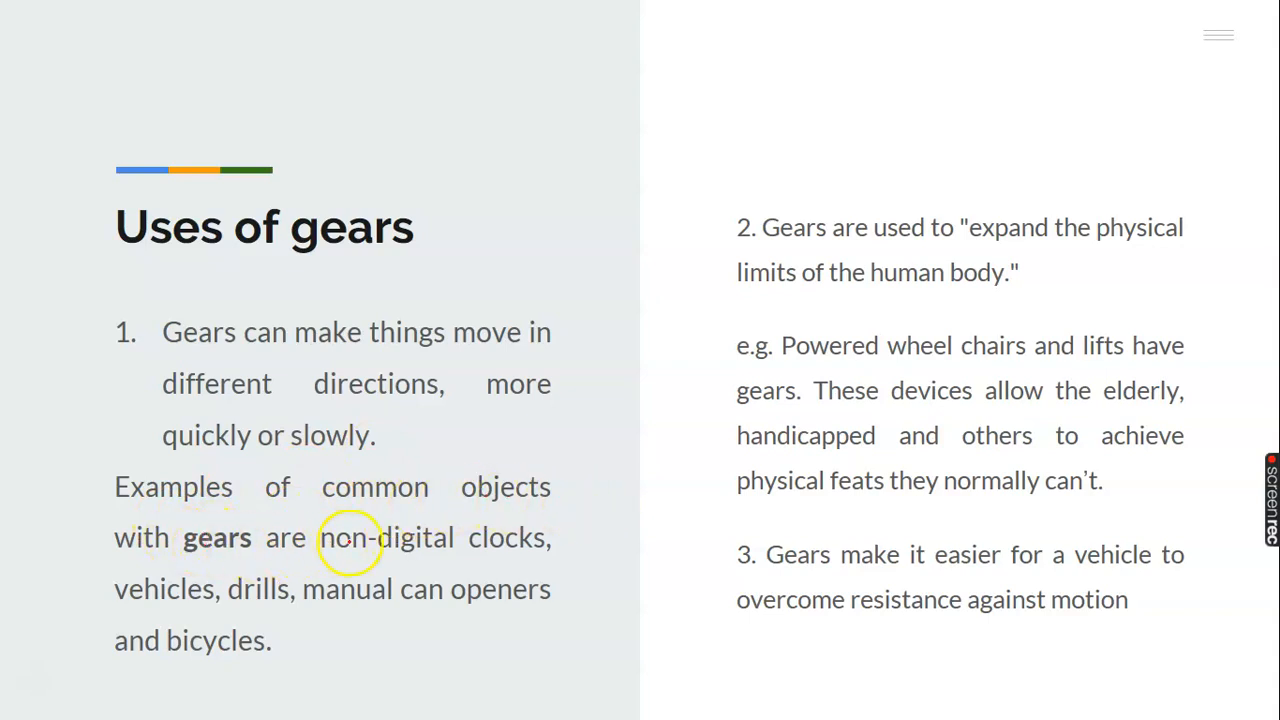
pyautogui.moveTo(485, 555)
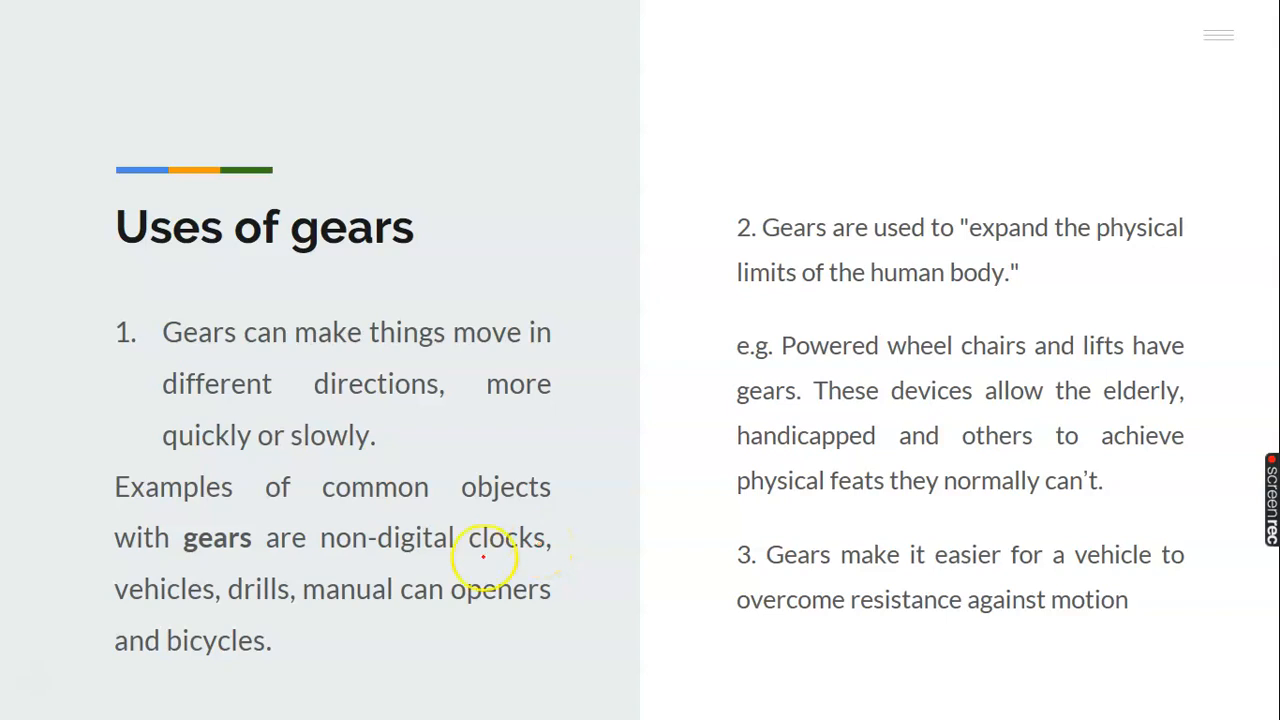
pyautogui.moveTo(160, 590)
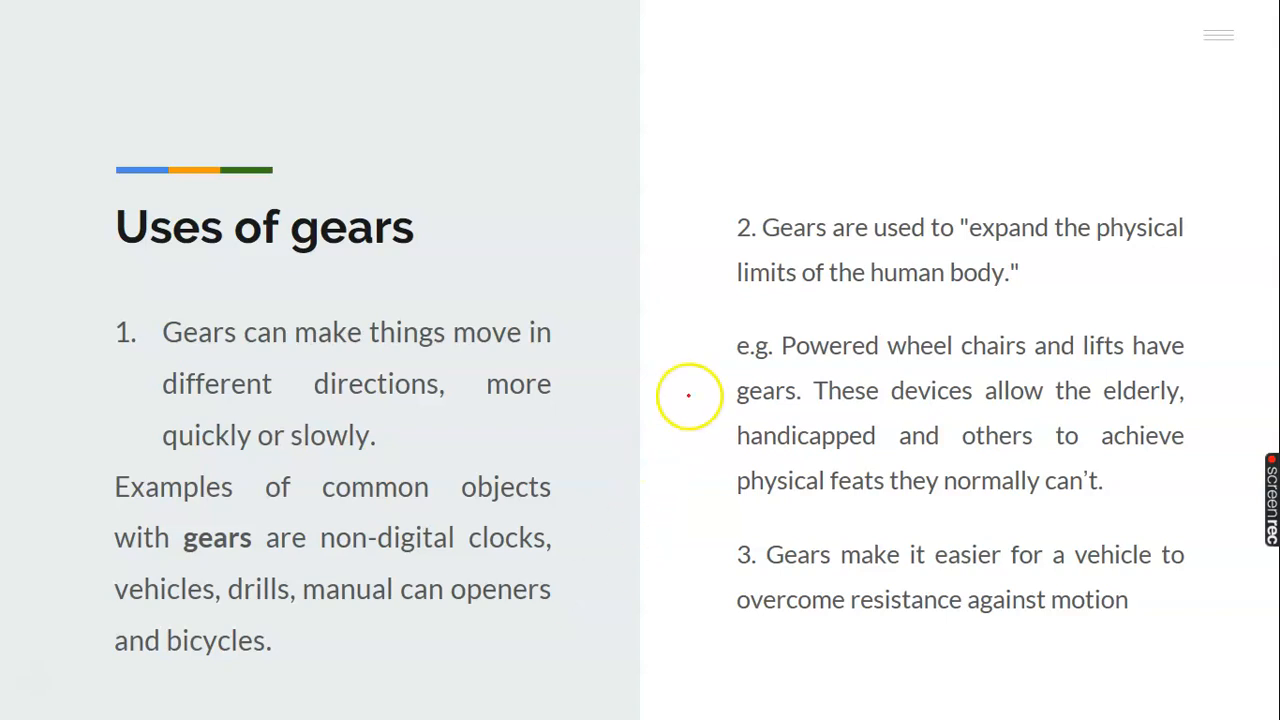
pyautogui.moveTo(1078, 243)
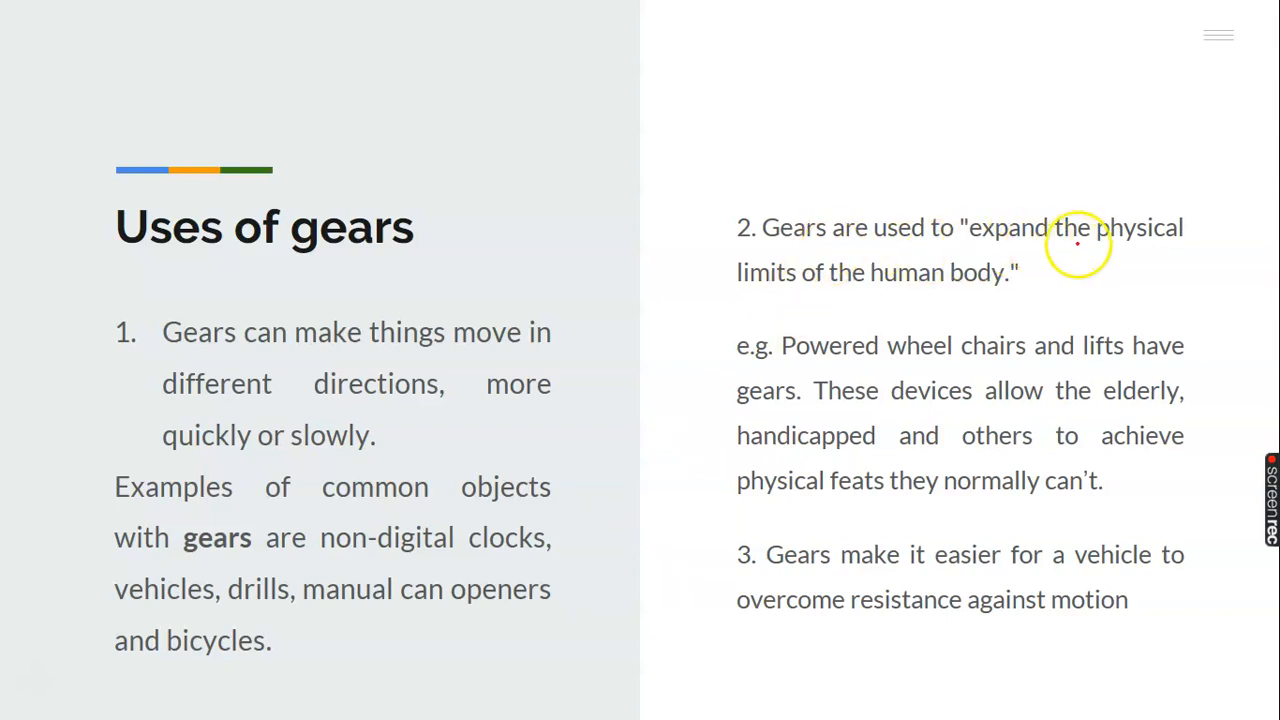
pyautogui.moveTo(1022, 295)
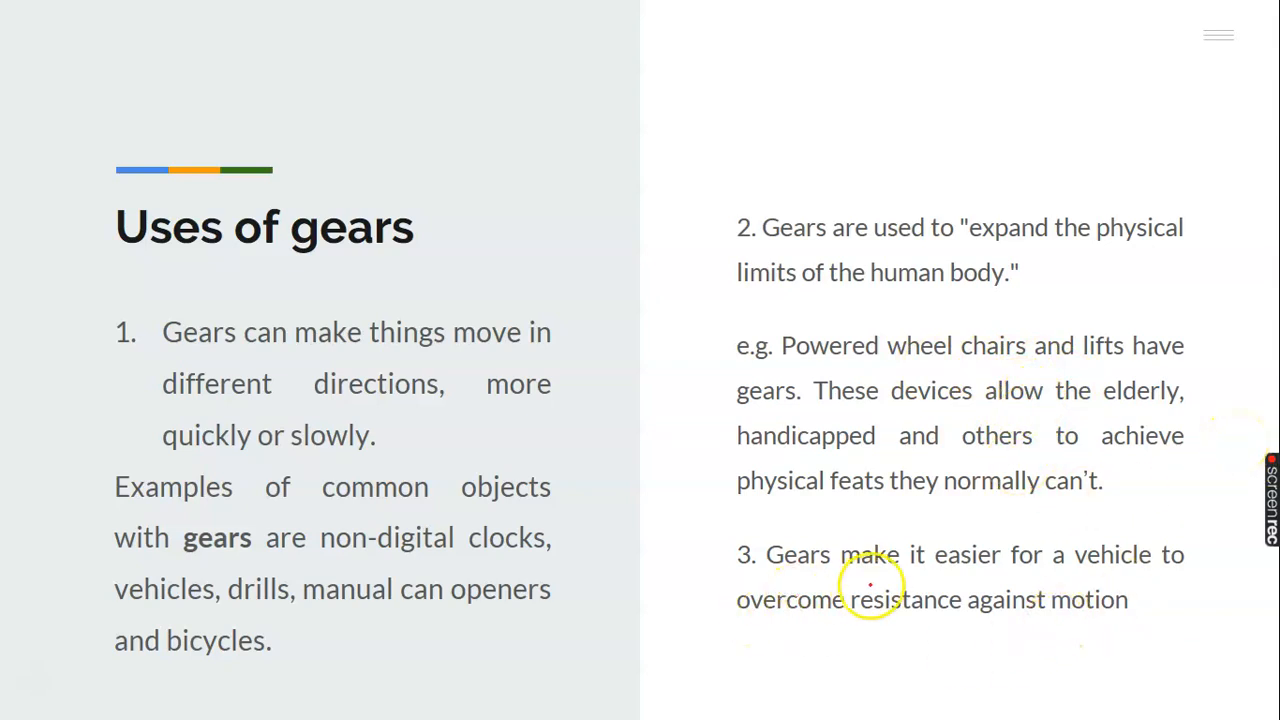
pyautogui.moveTo(1080, 575)
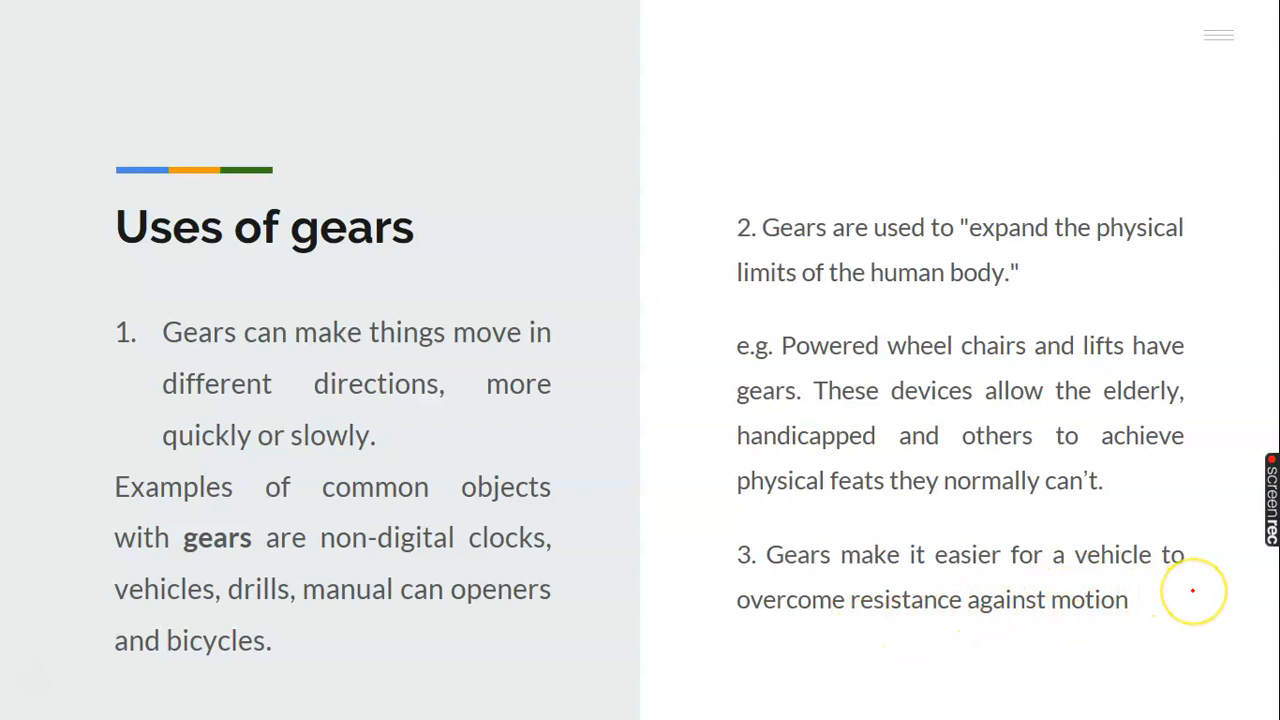
pyautogui.moveTo(780, 625)
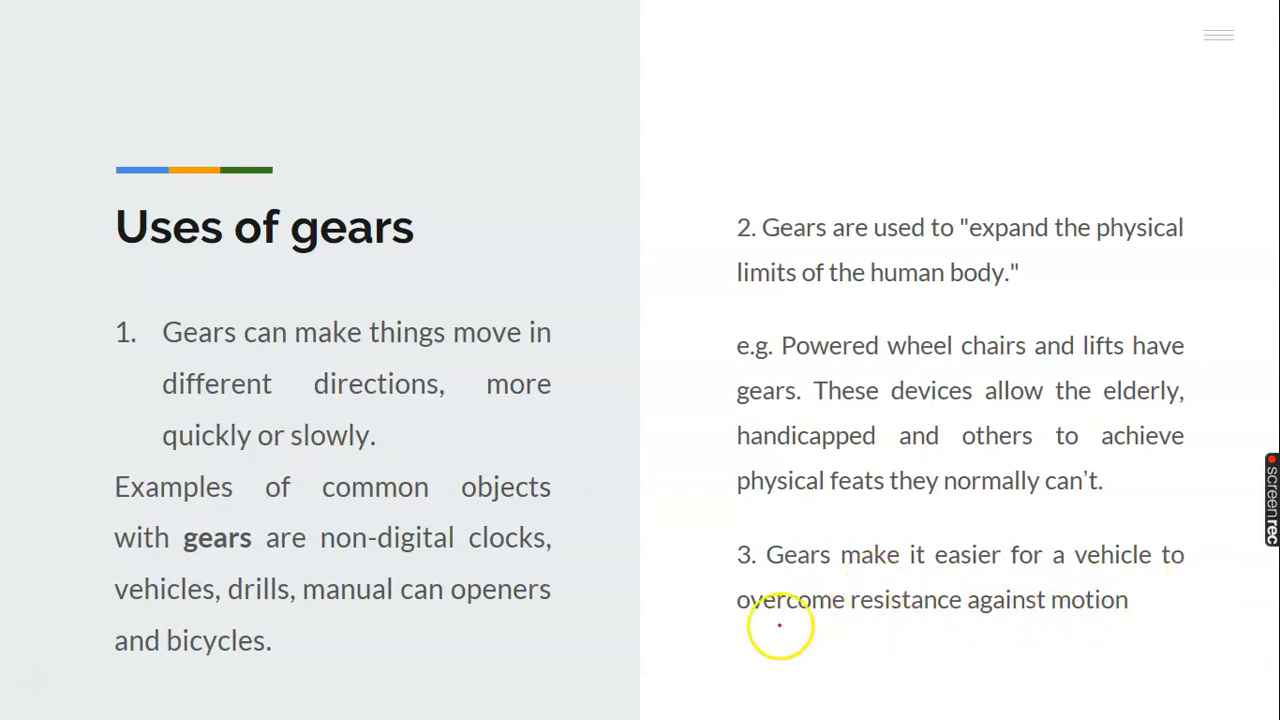
# Draw a red ink line under 'overcome resistance', then reselect the Pen from the annotation menu.
pyautogui.moveTo(760, 614); pyautogui.dragTo(855, 614)
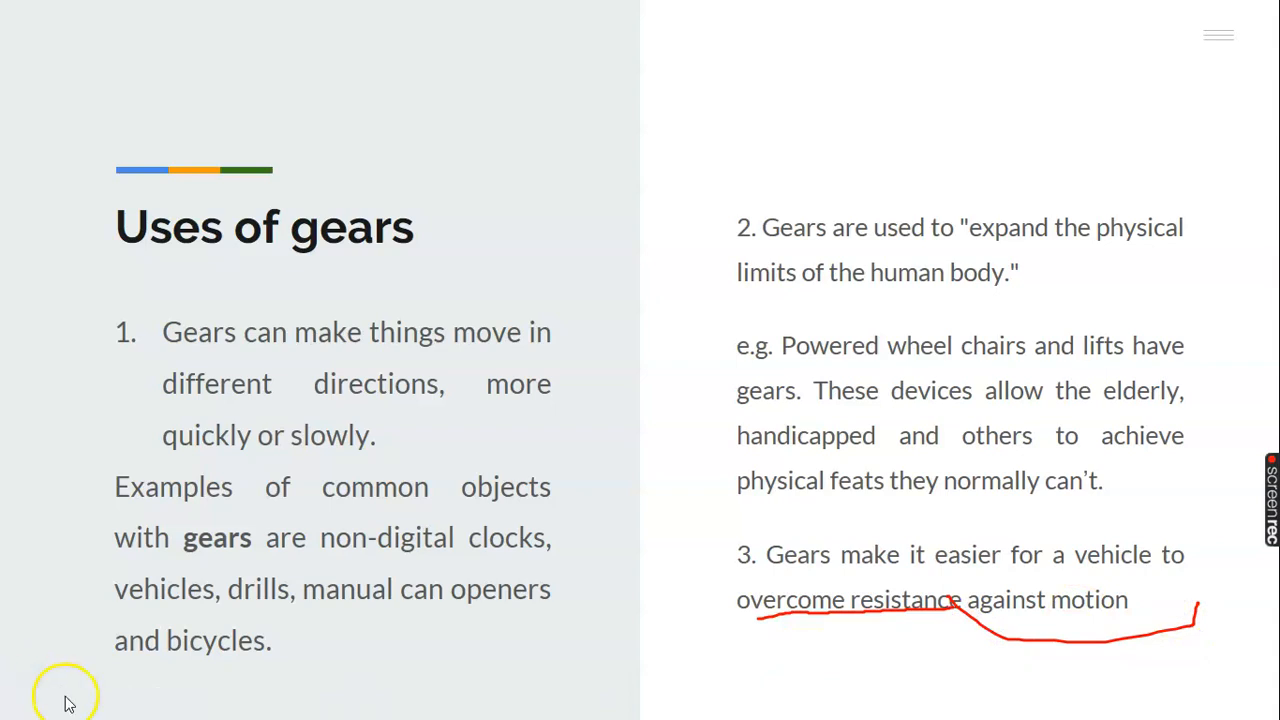
pyautogui.click(88, 701)
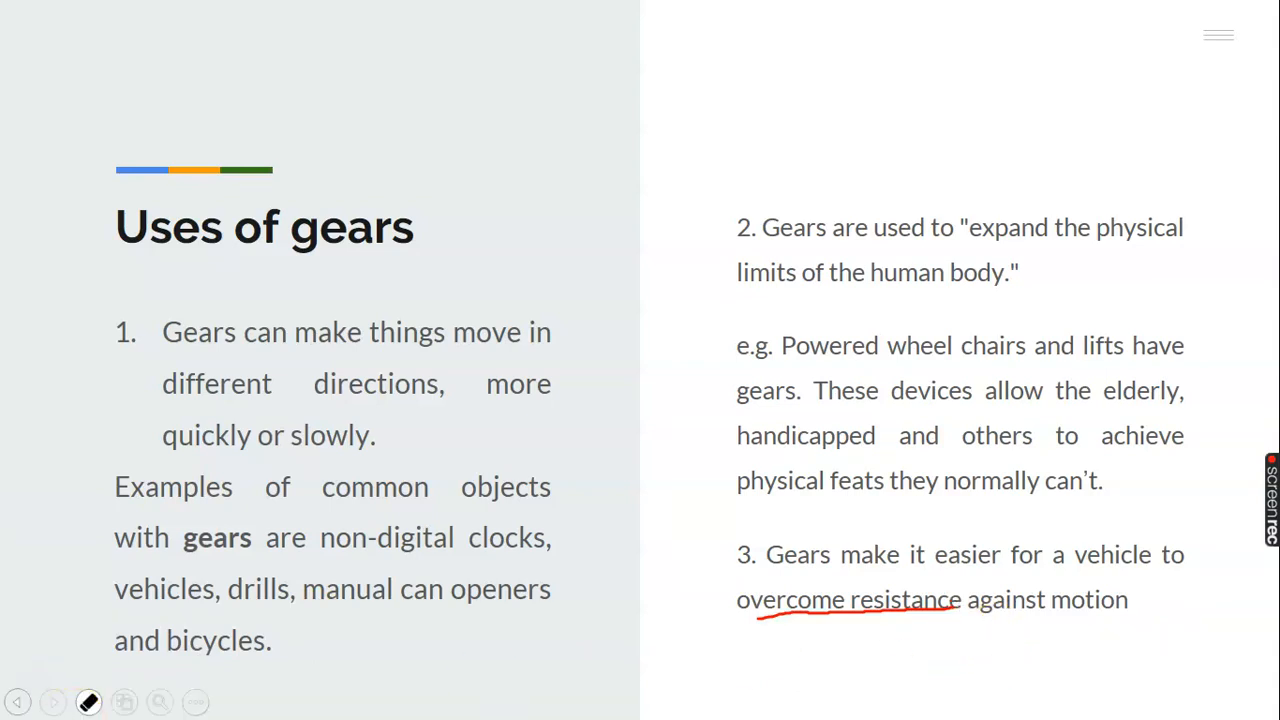
pyautogui.click(89, 701)
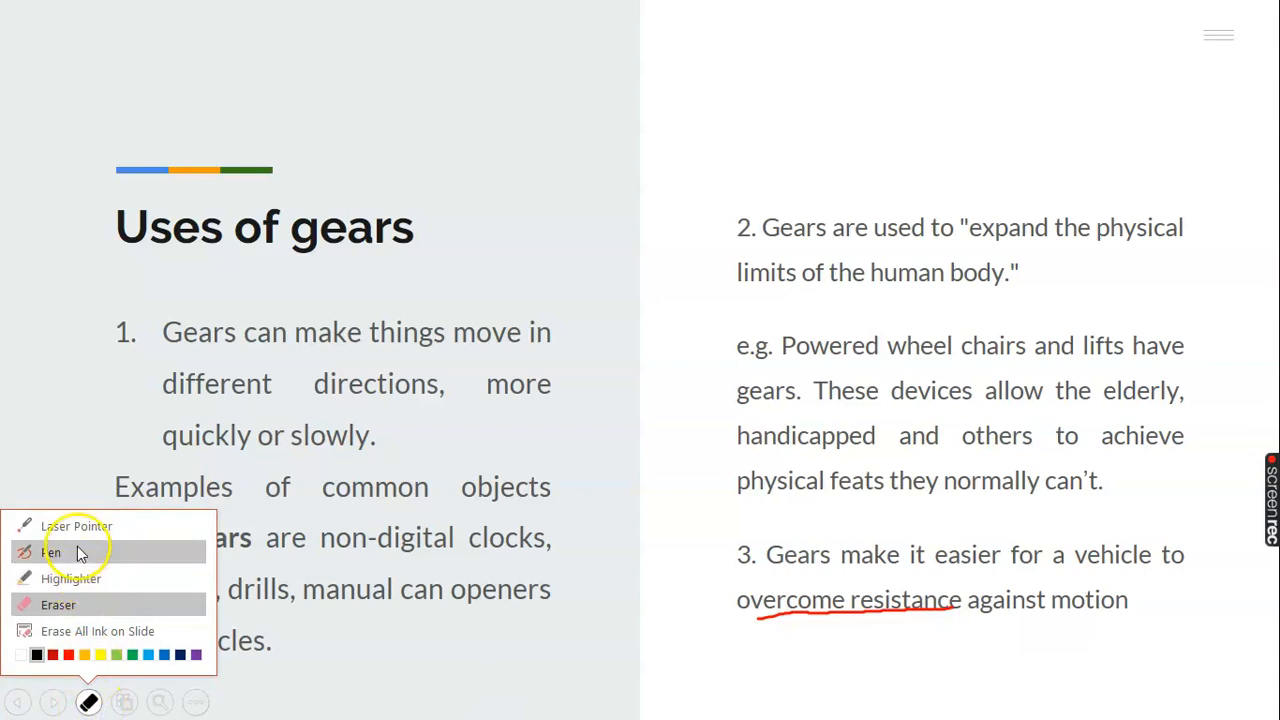
pyautogui.click(51, 552)
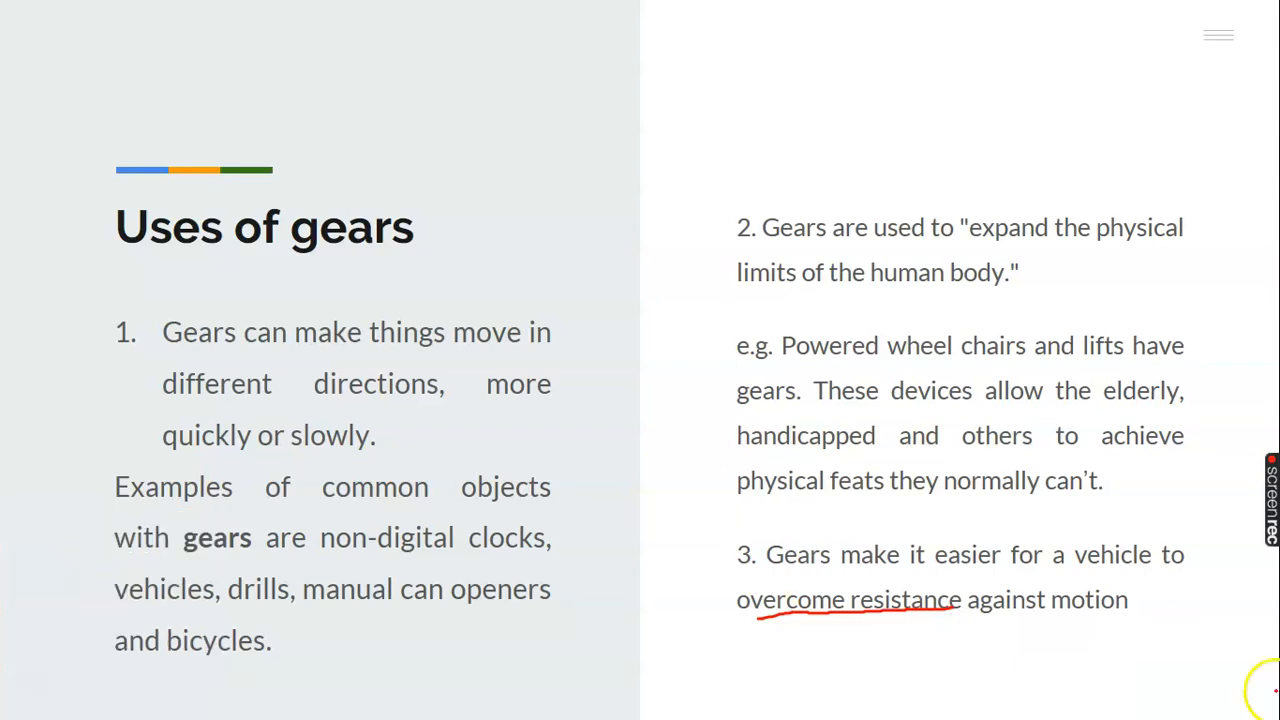